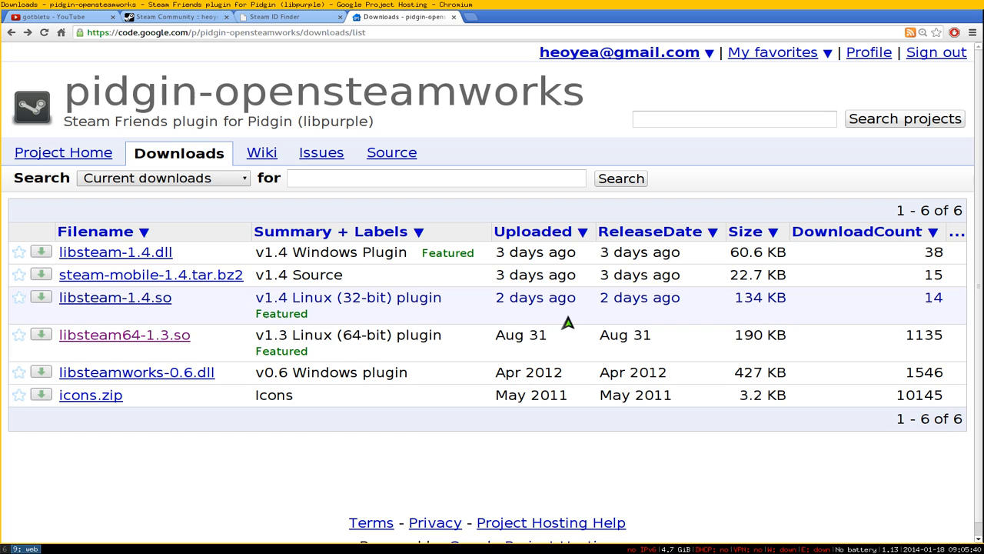
{"action": "mouse_move", "coordinate": [422, 318]}
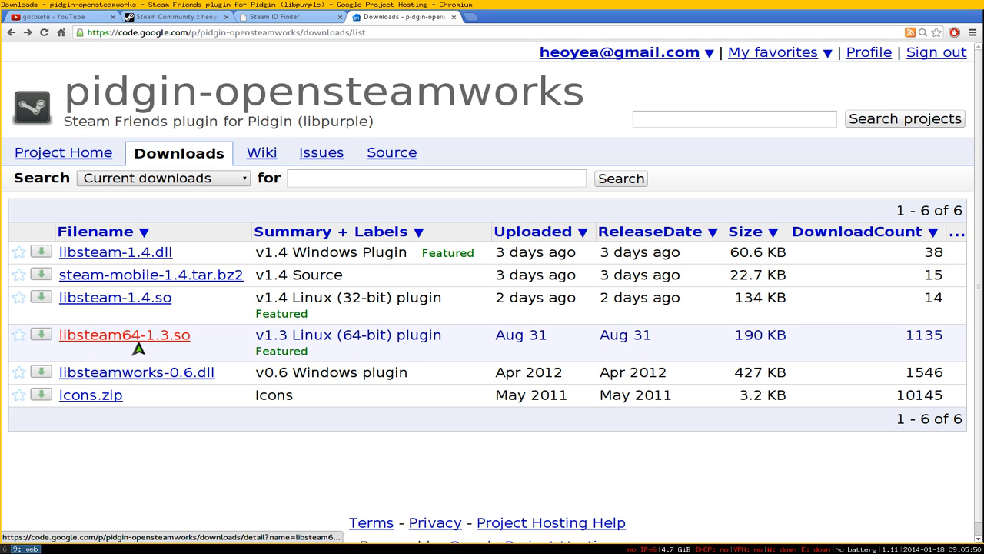
Step: Download the 64-bit Linux plugin file libsteam64-1.3.so from the project's downloads list
{"action": "left_click", "coordinate": [123, 335]}
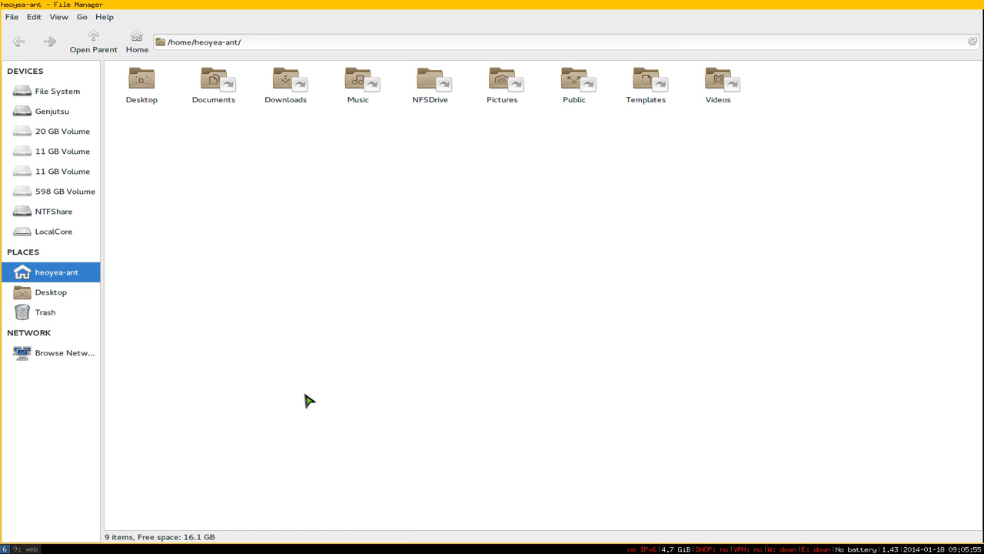
Step: Copy libsteam64-1.3.so from the Downloads folder and return to the home folder
{"action": "left_click", "coordinate": [286, 80]}
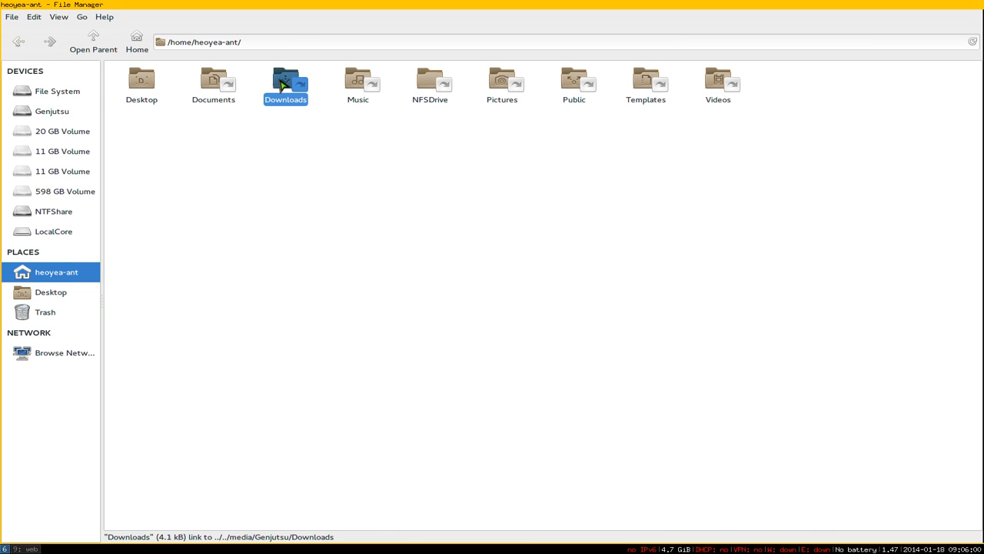
{"action": "double_click", "coordinate": [286, 80]}
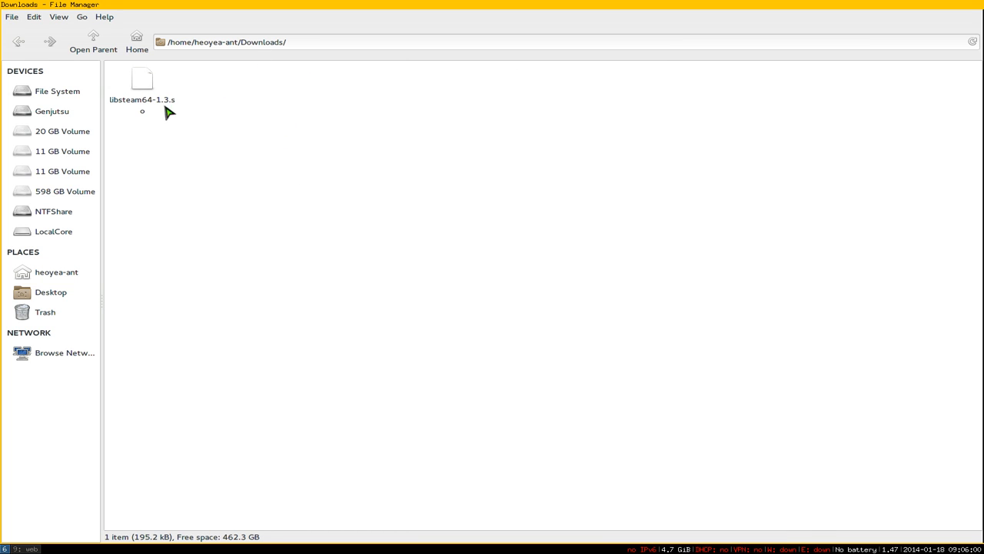
{"action": "right_click", "coordinate": [142, 80]}
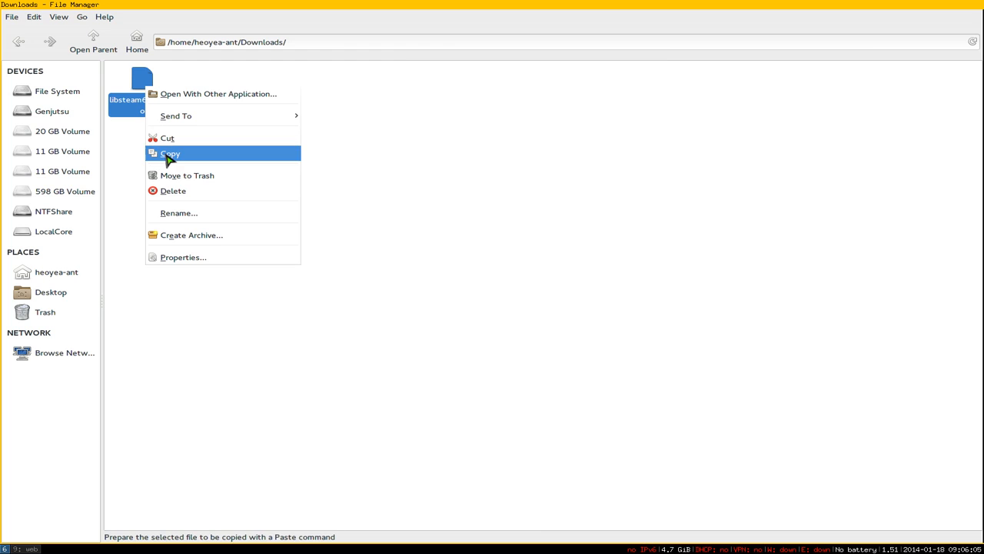
{"action": "left_click", "coordinate": [169, 154]}
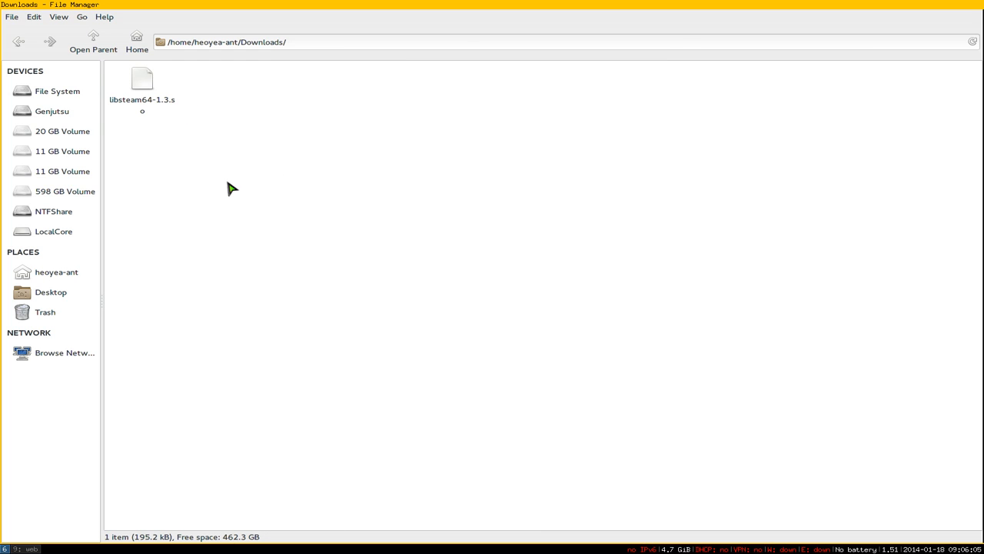
{"action": "mouse_move", "coordinate": [68, 280]}
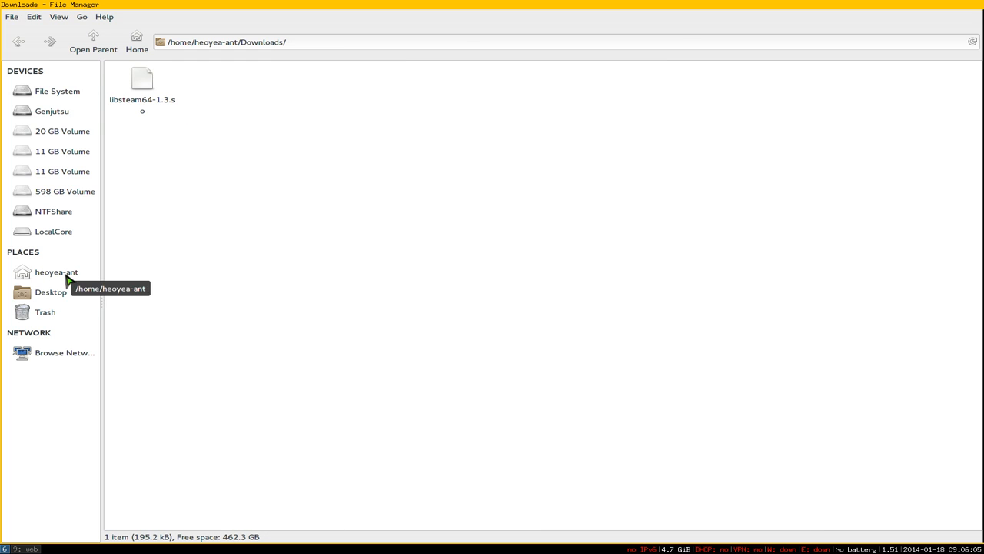
{"action": "left_click", "coordinate": [55, 271]}
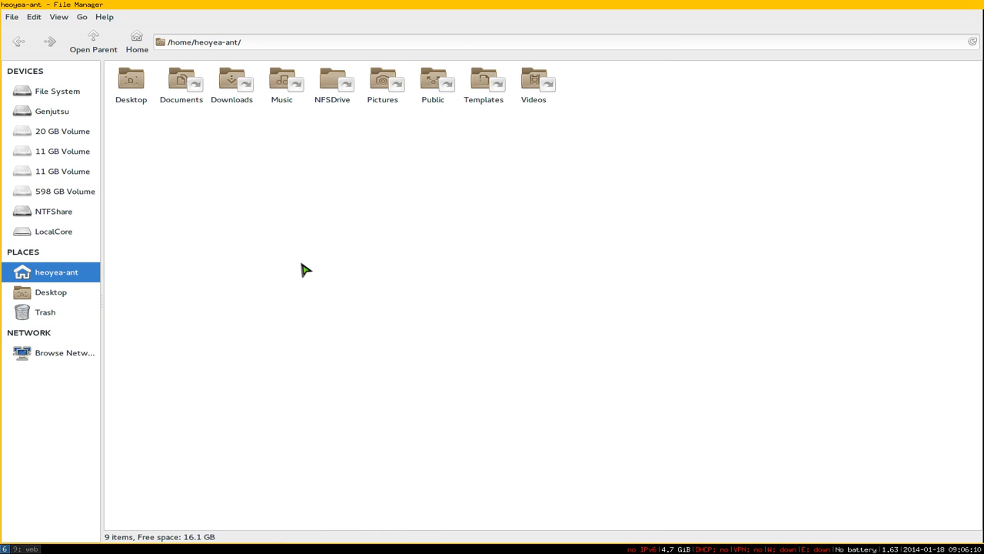
{"action": "mouse_move", "coordinate": [280, 243]}
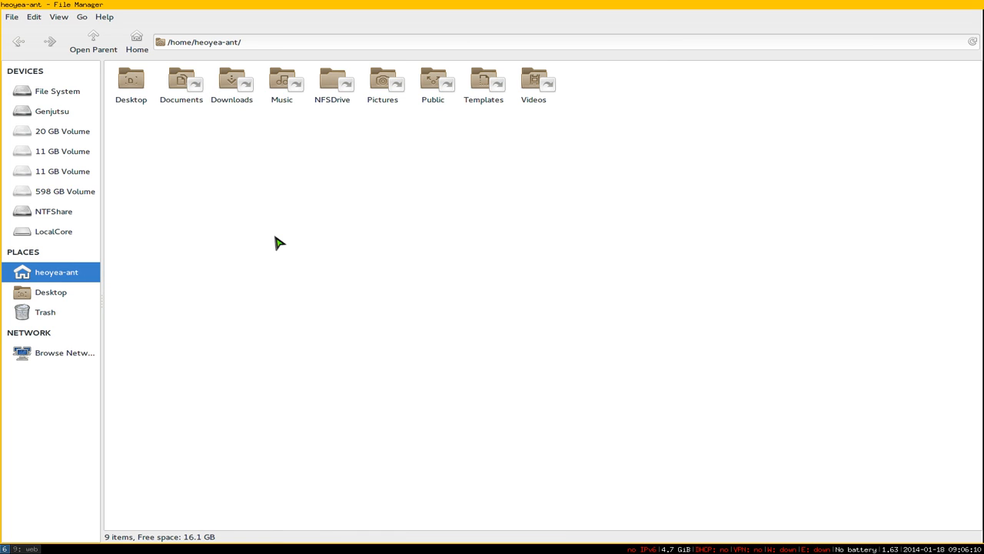
Step: Show hidden files in the home folder and enter the .purple folder
{"action": "key", "text": "ctrl+h"}
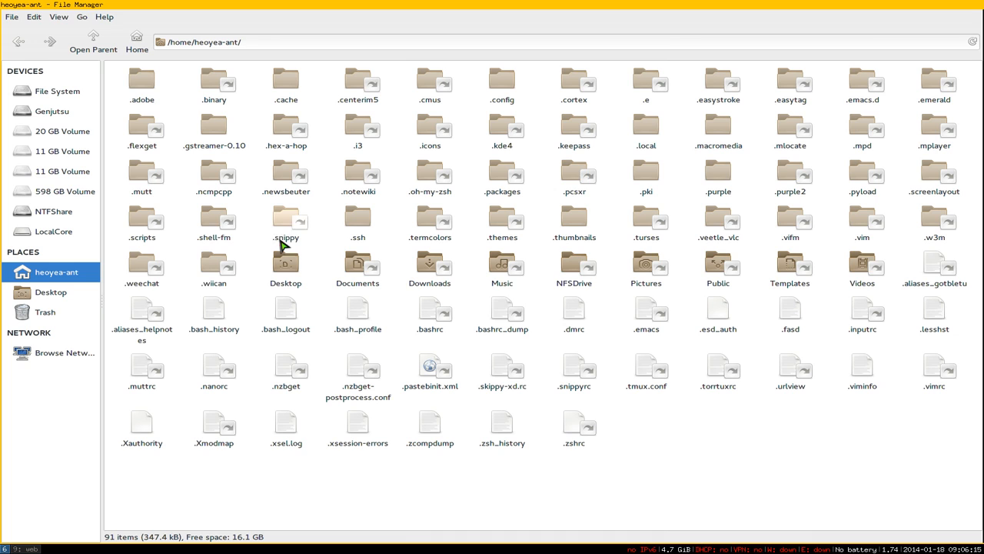
{"action": "mouse_move", "coordinate": [399, 87]}
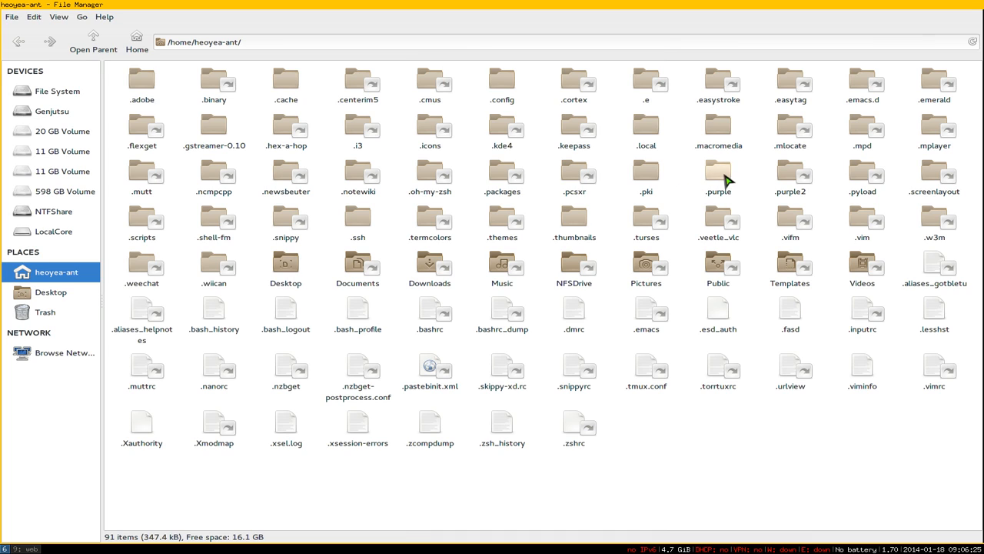
{"action": "mouse_move", "coordinate": [726, 198]}
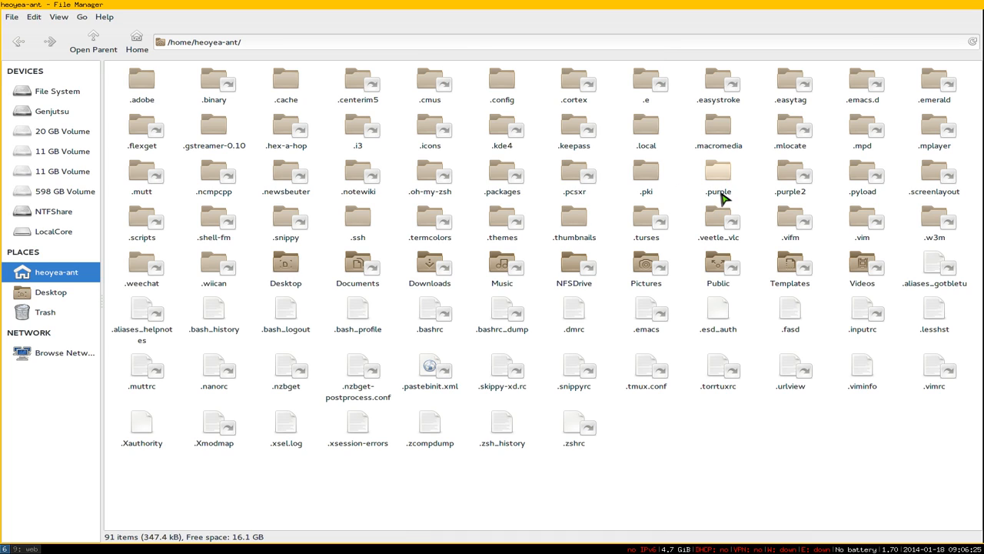
{"action": "left_click", "coordinate": [718, 170]}
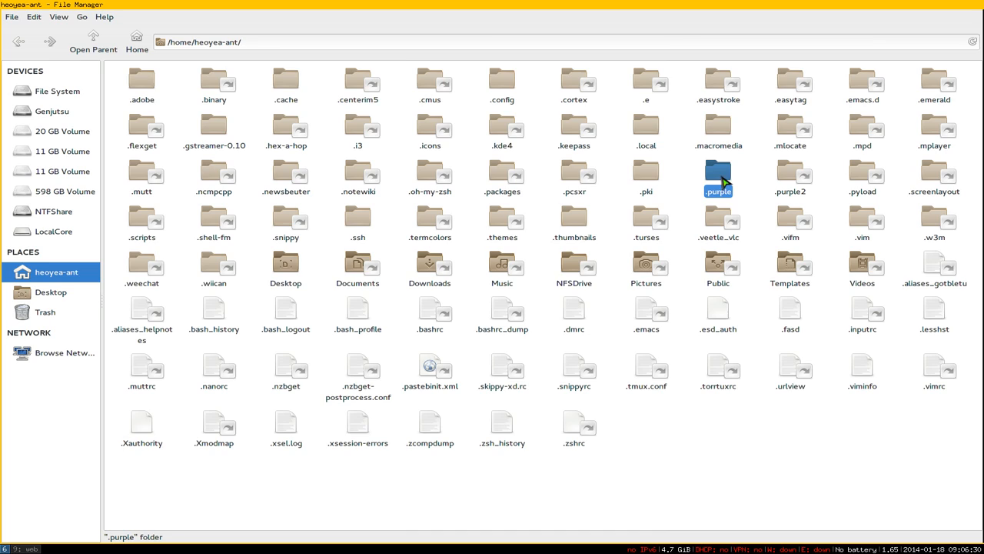
{"action": "double_click", "coordinate": [718, 172]}
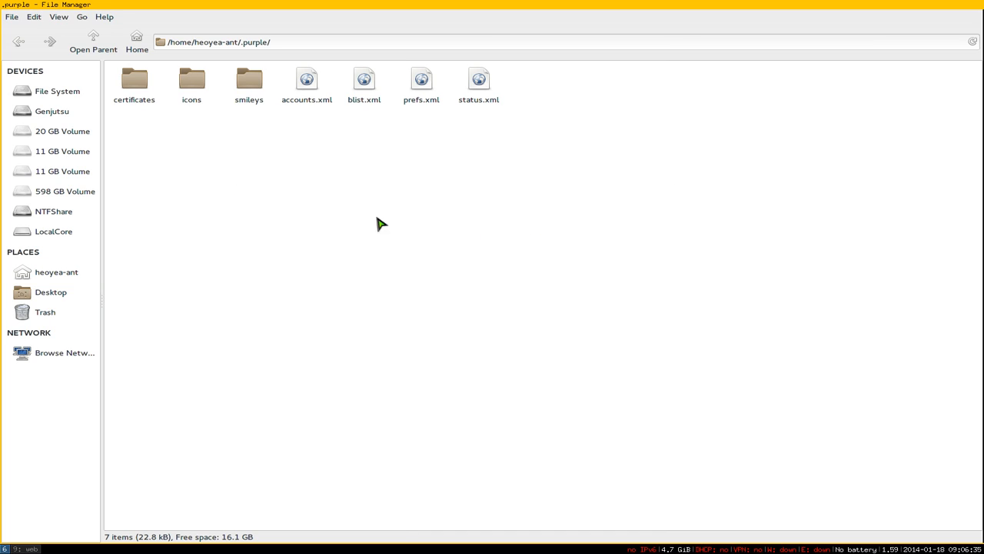
Step: Create a plugins folder inside .purple and paste libsteam64-1.3.so into it
{"action": "right_click", "coordinate": [377, 223]}
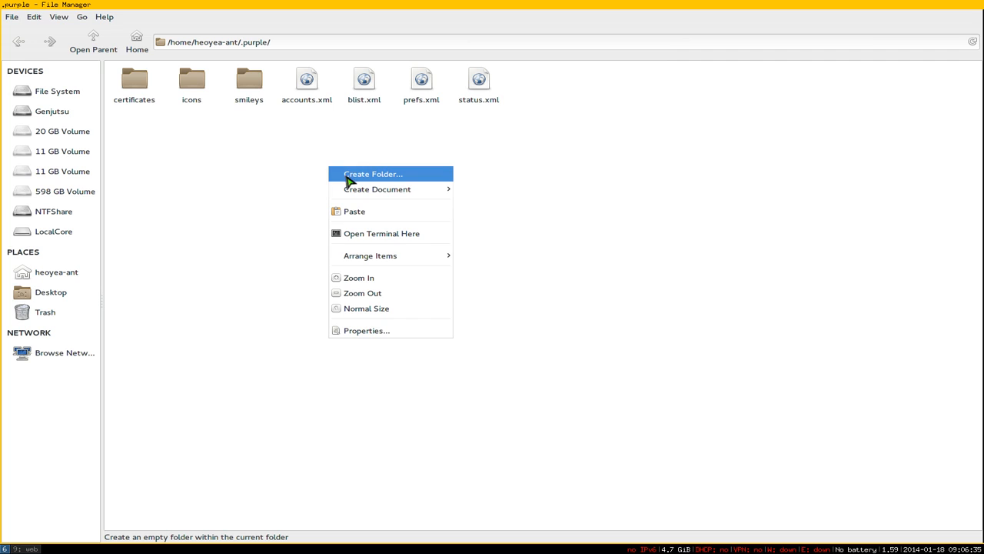
{"action": "mouse_move", "coordinate": [359, 183]}
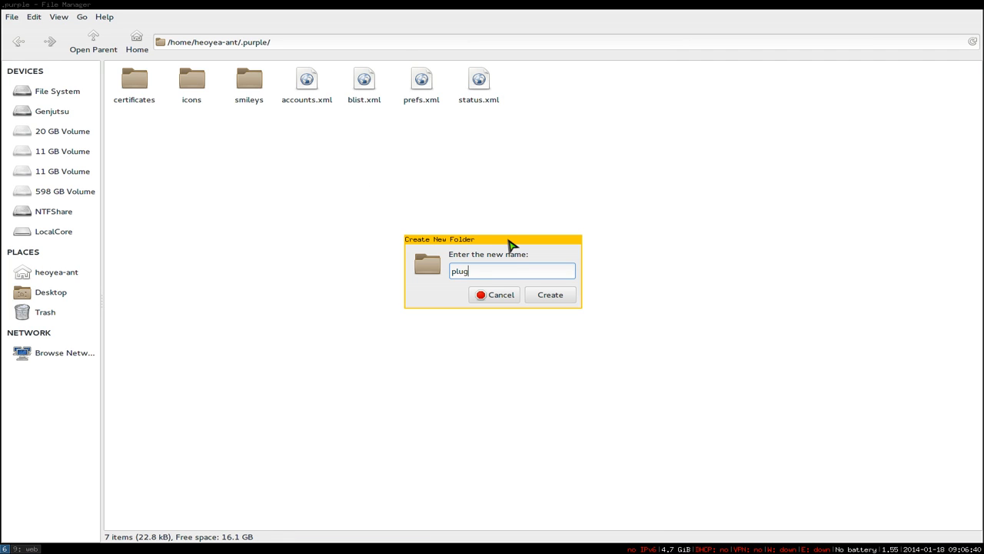
{"action": "type", "text": "ins"}
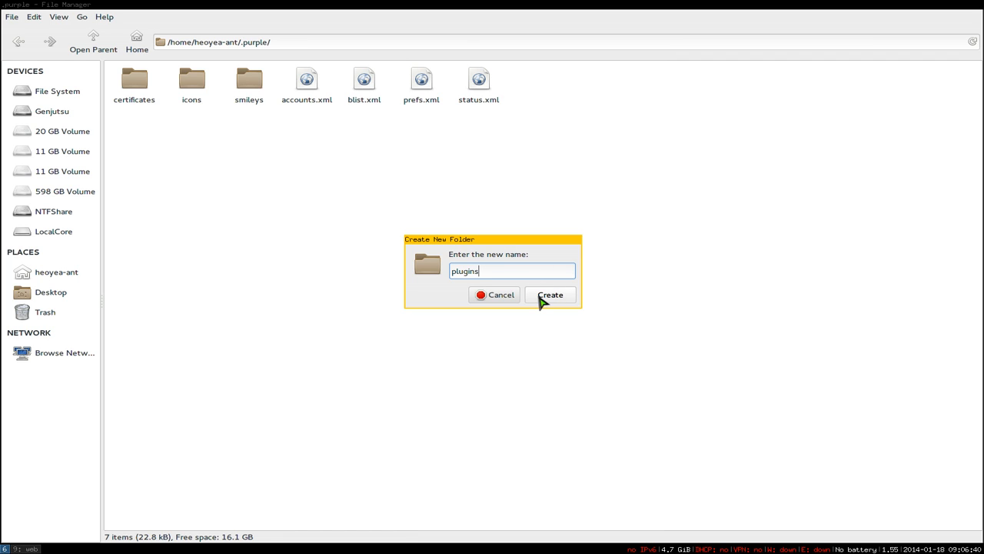
{"action": "left_click", "coordinate": [551, 295]}
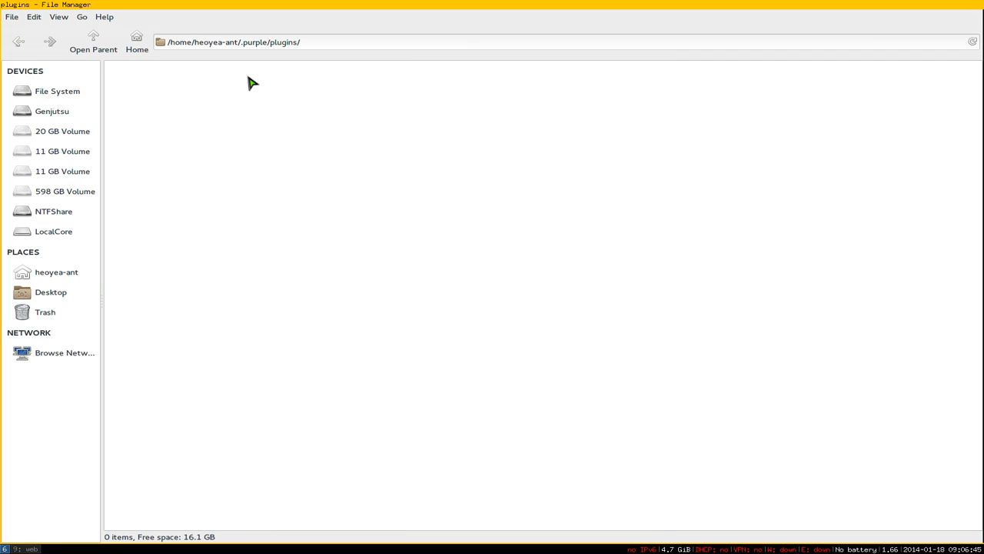
{"action": "right_click", "coordinate": [254, 83]}
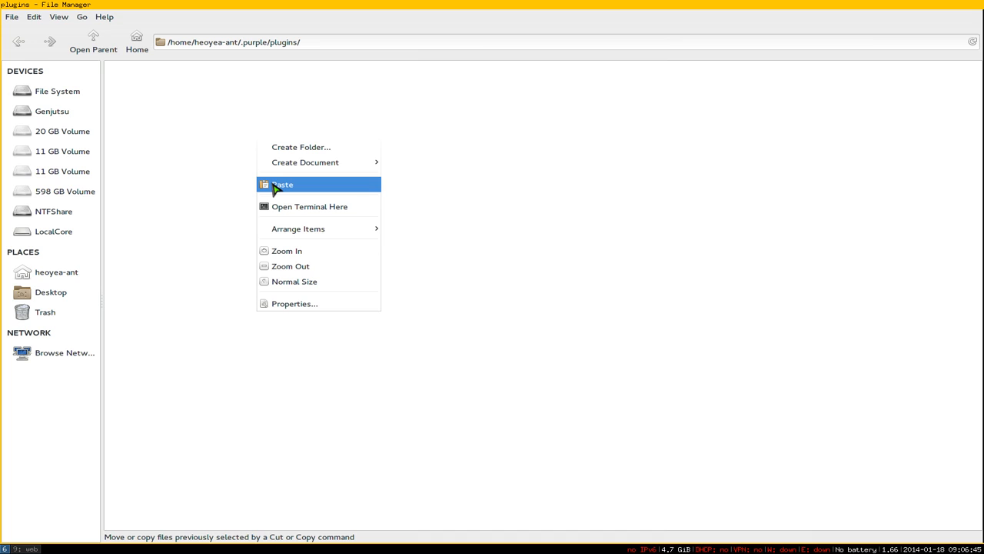
{"action": "left_click", "coordinate": [283, 184]}
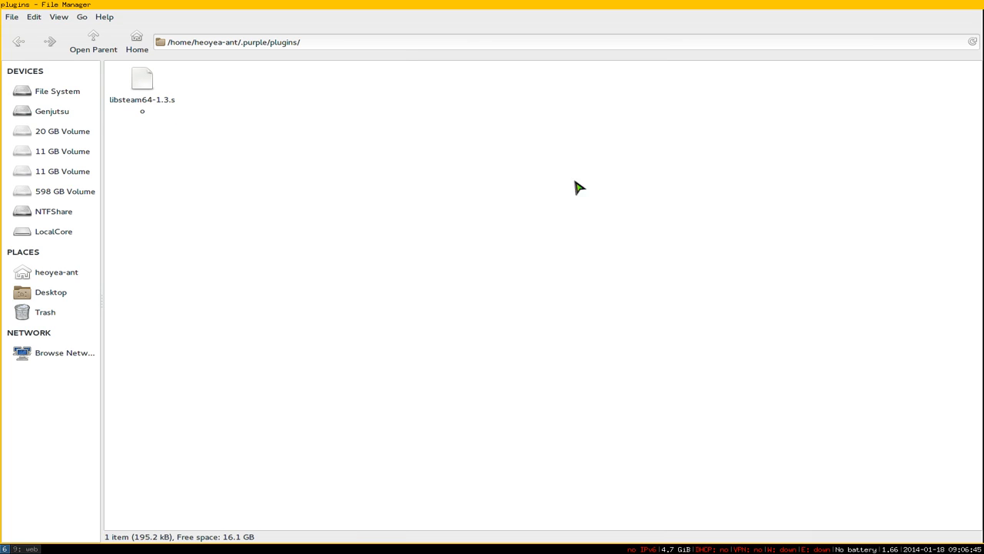
{"action": "mouse_move", "coordinate": [504, 233]}
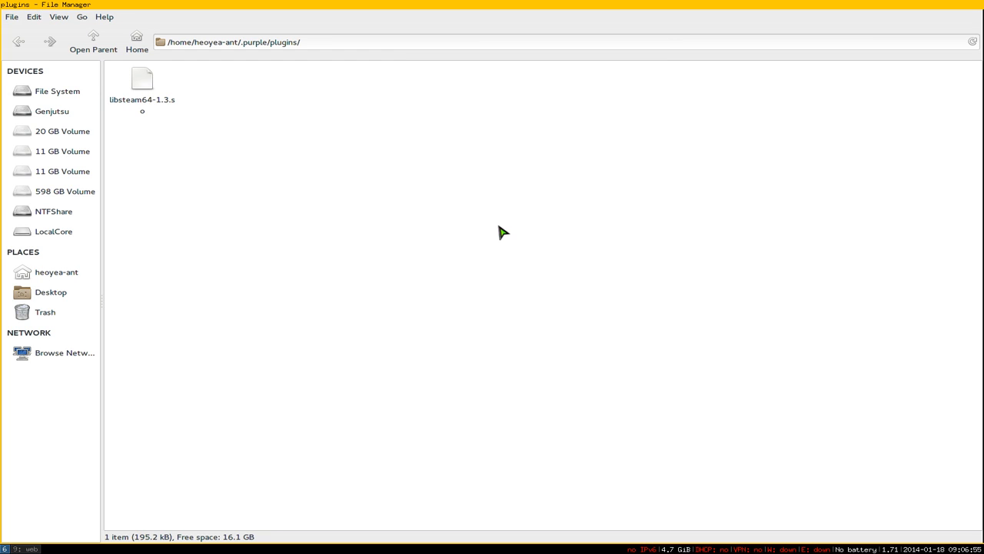
{"action": "mouse_move", "coordinate": [668, 260]}
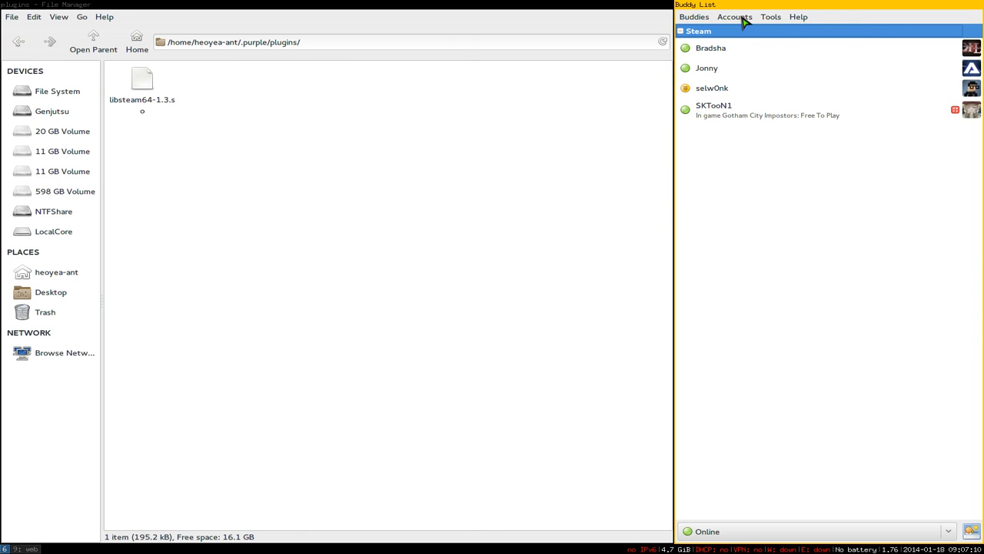
Step: Add a new account in Manage Accounts with Steam as its protocol, ready for the password
{"action": "left_click", "coordinate": [735, 15]}
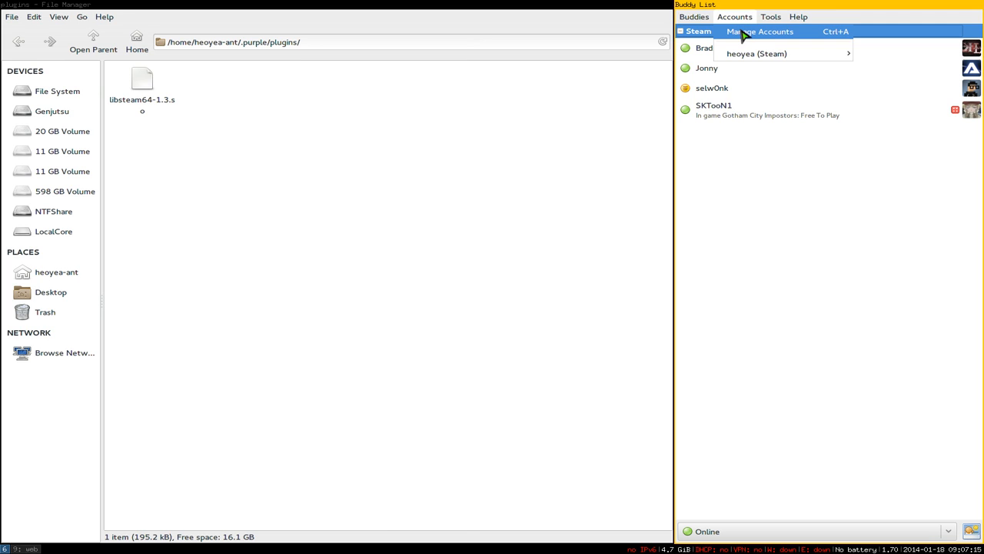
{"action": "left_click", "coordinate": [760, 31]}
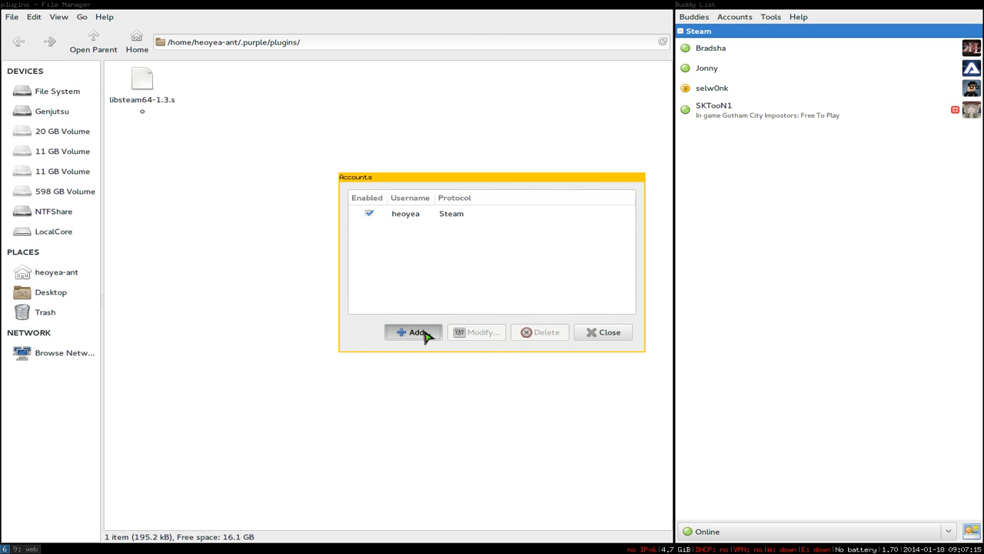
{"action": "left_click", "coordinate": [414, 333]}
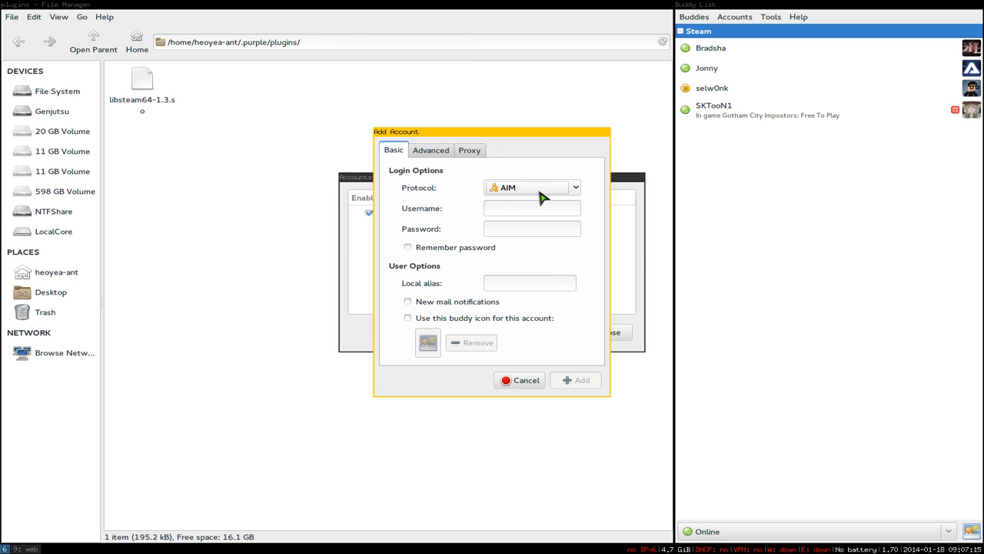
{"action": "left_click", "coordinate": [531, 188]}
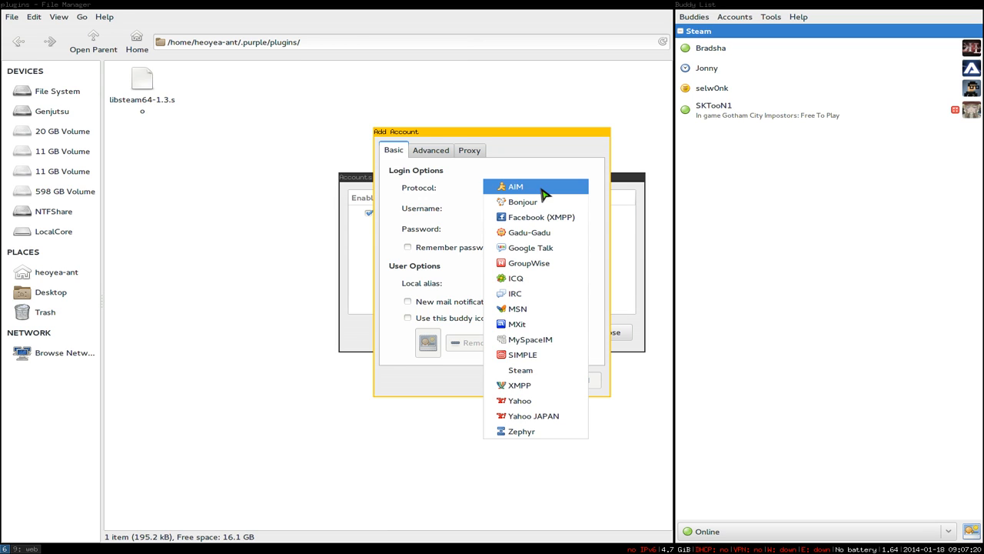
{"action": "mouse_move", "coordinate": [520, 369]}
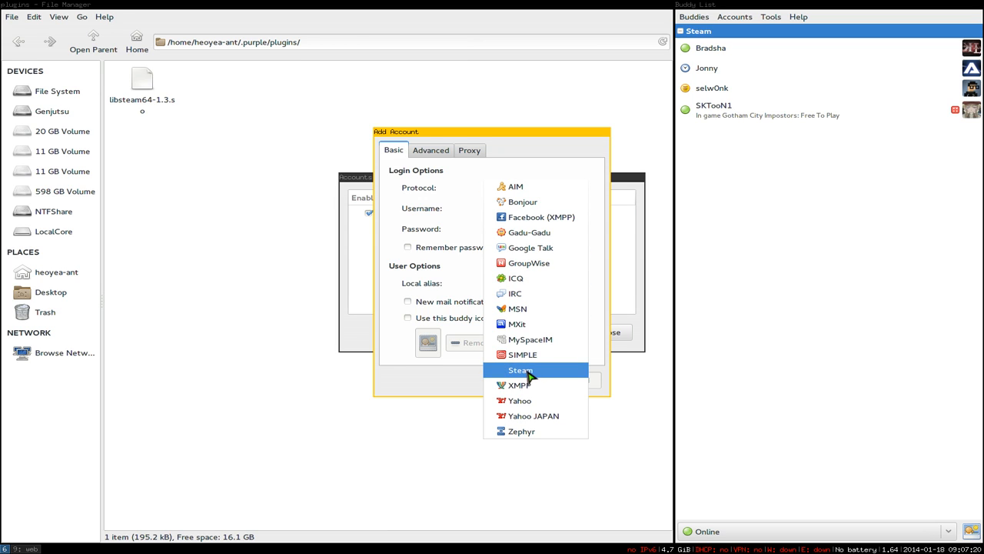
{"action": "left_click", "coordinate": [520, 369]}
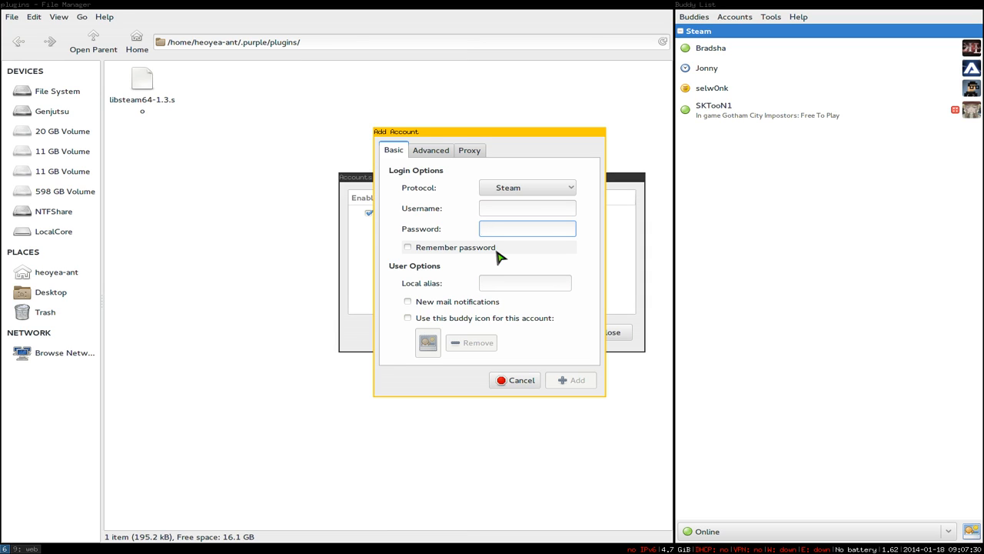
{"action": "left_click", "coordinate": [526, 228]}
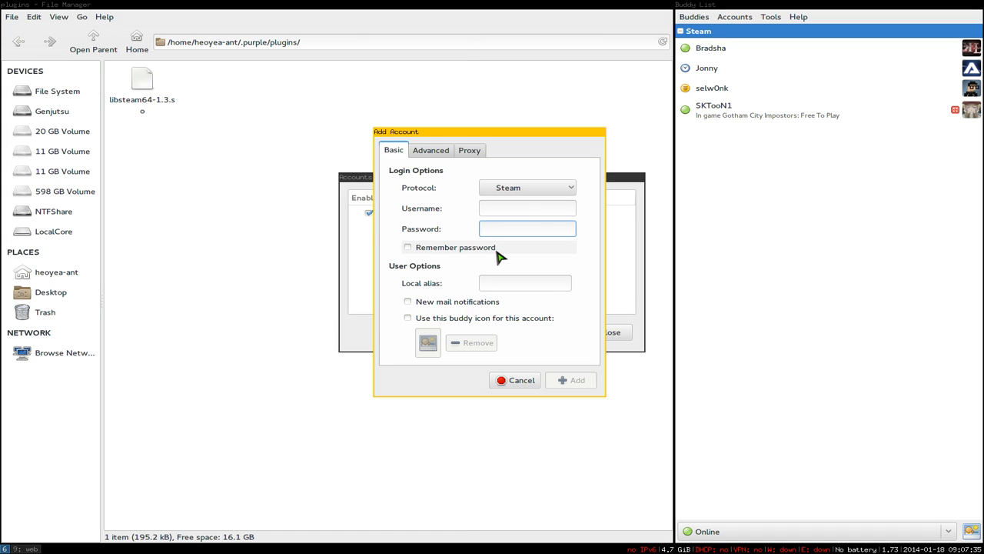
{"action": "left_click", "coordinate": [528, 227]}
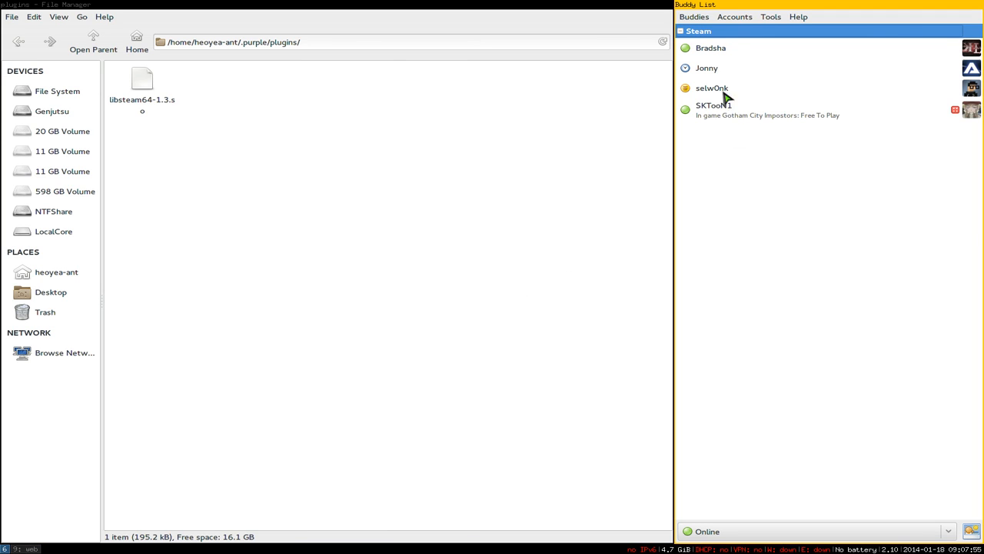
{"action": "mouse_move", "coordinate": [784, 200]}
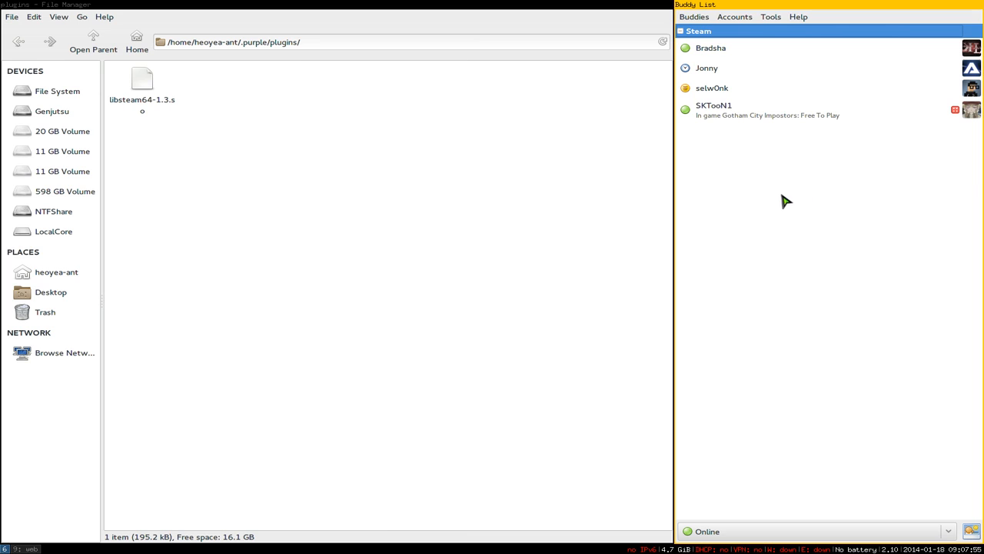
{"action": "mouse_move", "coordinate": [772, 171]}
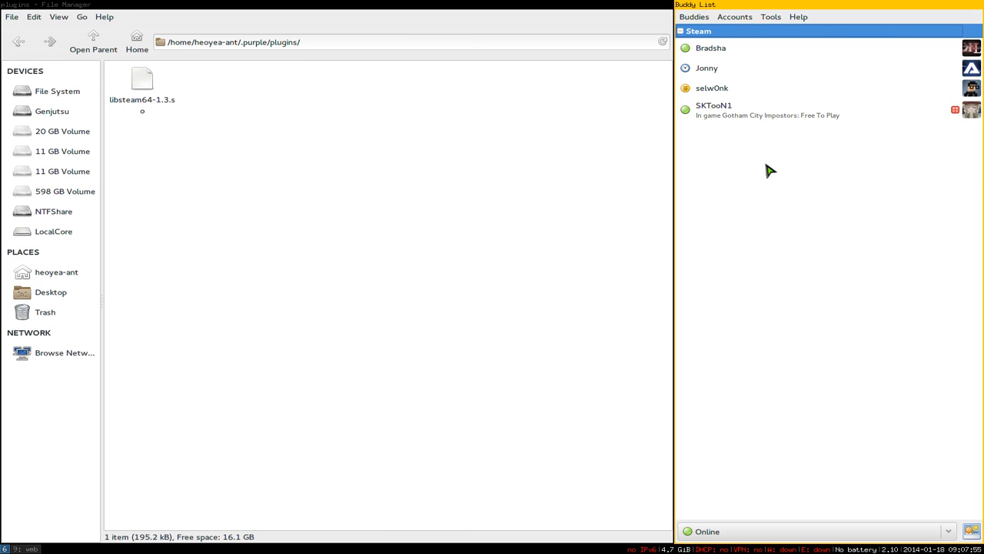
{"action": "mouse_move", "coordinate": [717, 131]}
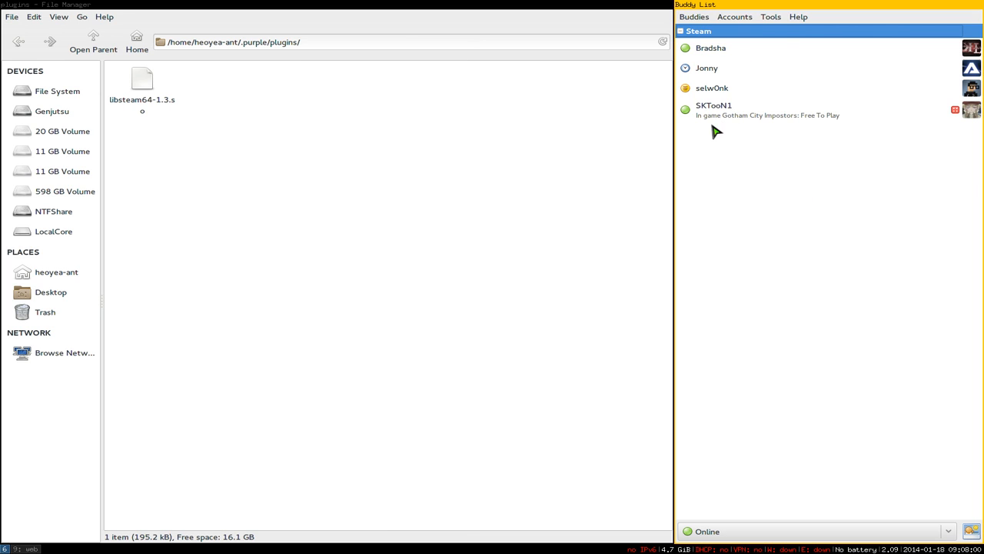
{"action": "mouse_move", "coordinate": [714, 111]}
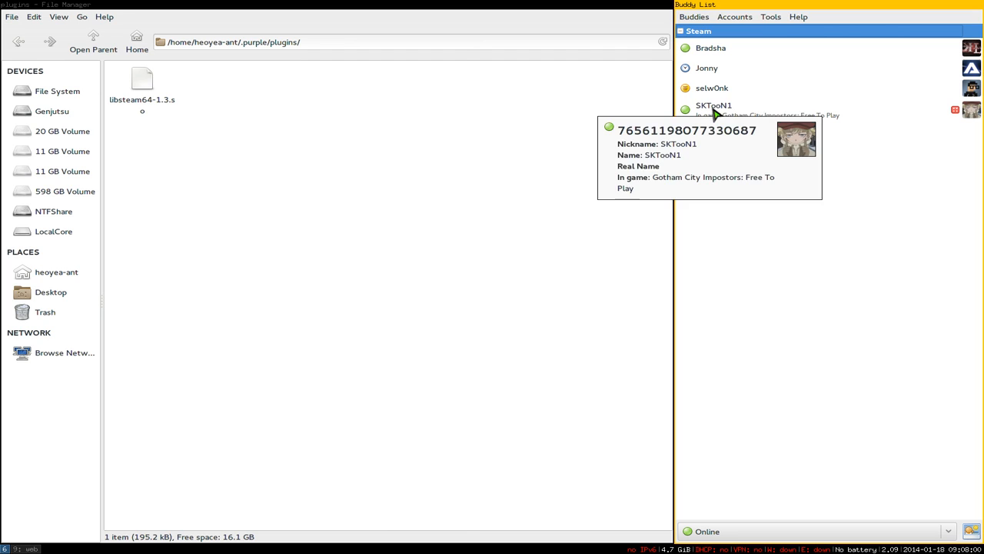
{"action": "mouse_move", "coordinate": [751, 131]}
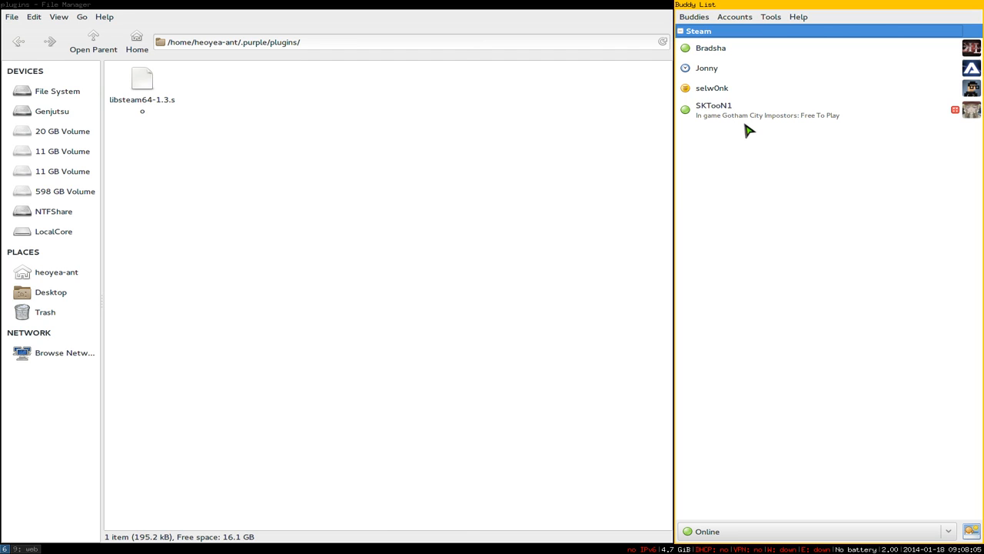
{"action": "mouse_move", "coordinate": [782, 131]}
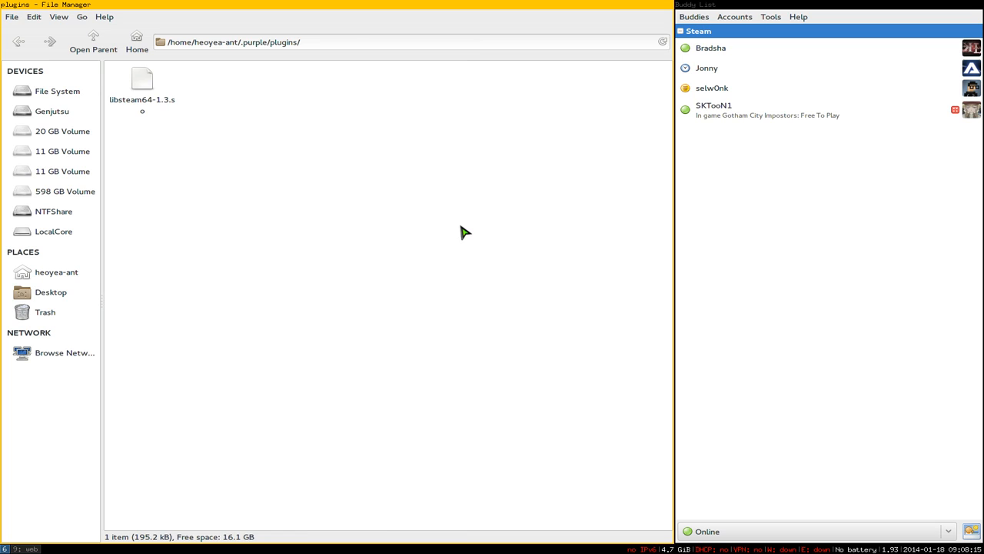
{"action": "mouse_move", "coordinate": [363, 289]}
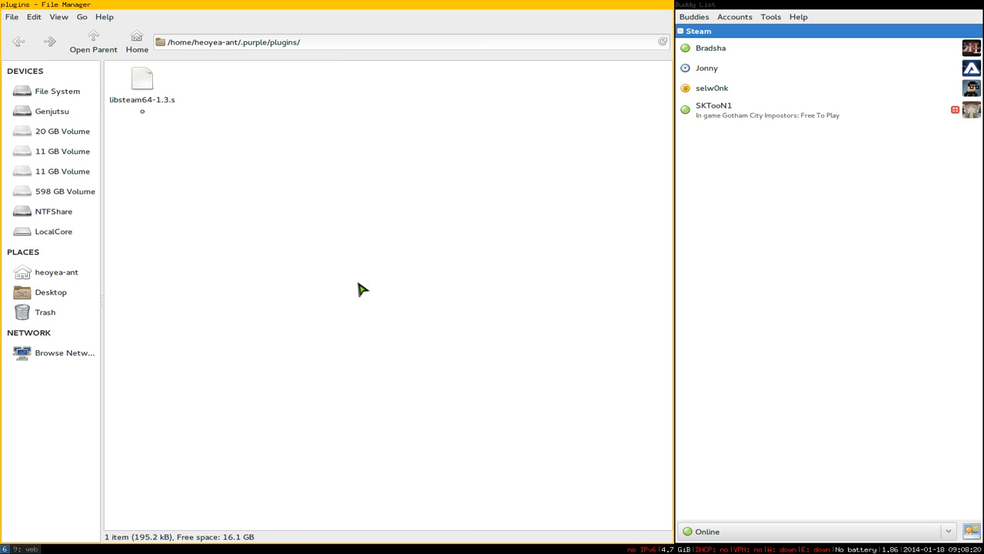
{"action": "mouse_move", "coordinate": [249, 363]}
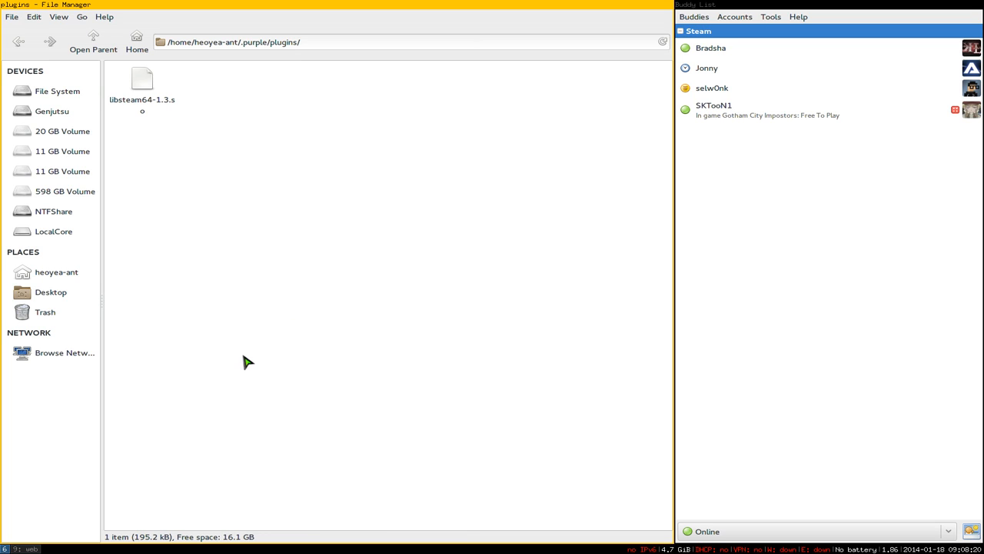
{"action": "mouse_move", "coordinate": [31, 532]}
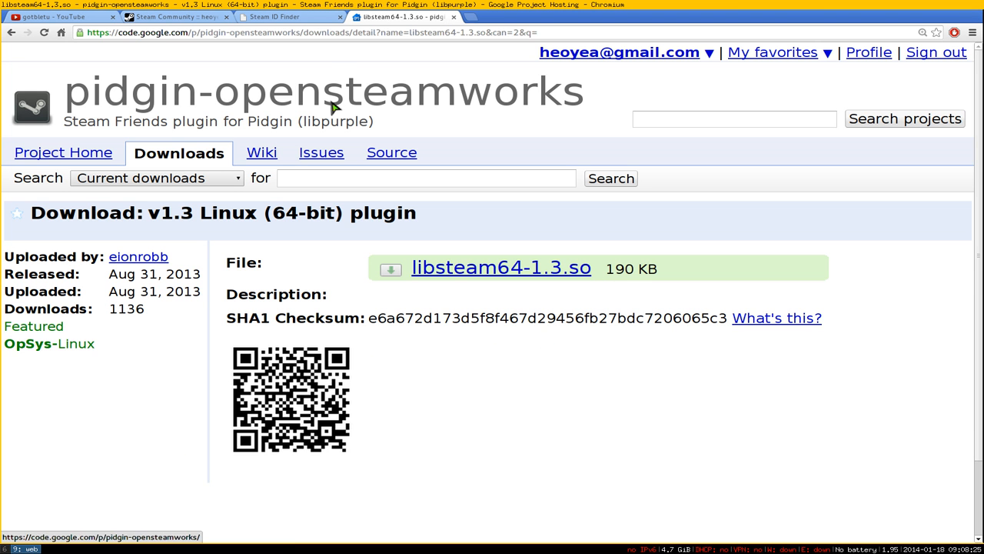
{"action": "left_click", "coordinate": [274, 16]}
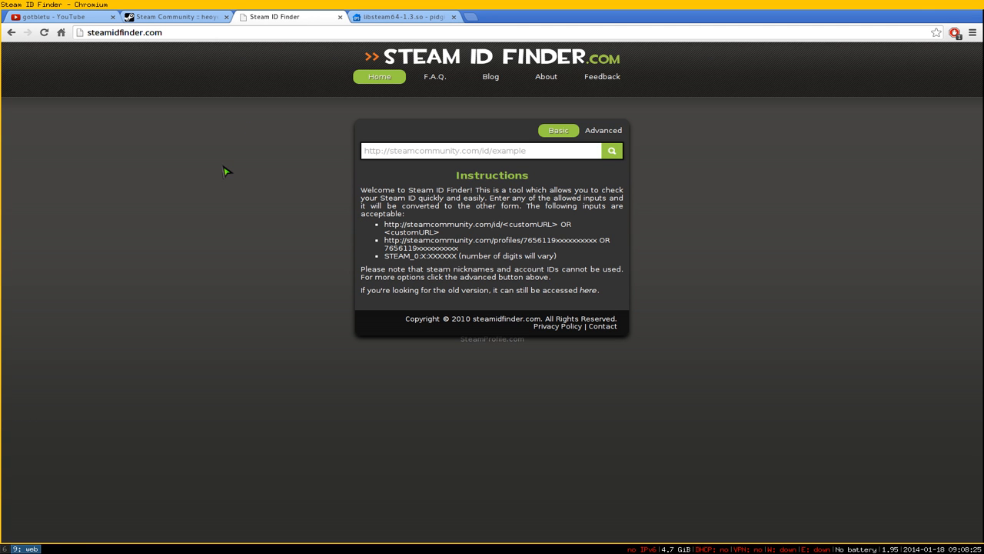
{"action": "mouse_move", "coordinate": [130, 45]}
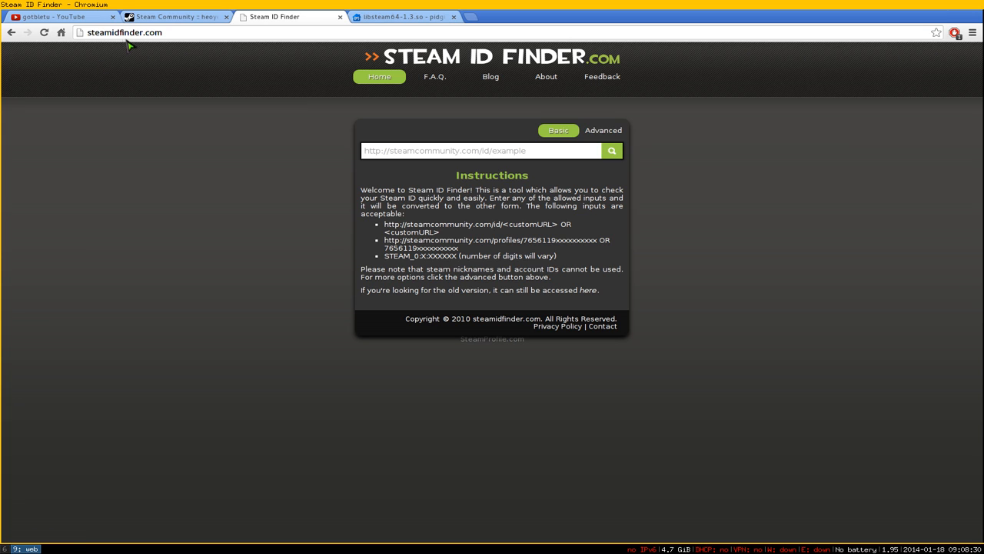
{"action": "mouse_move", "coordinate": [191, 101]}
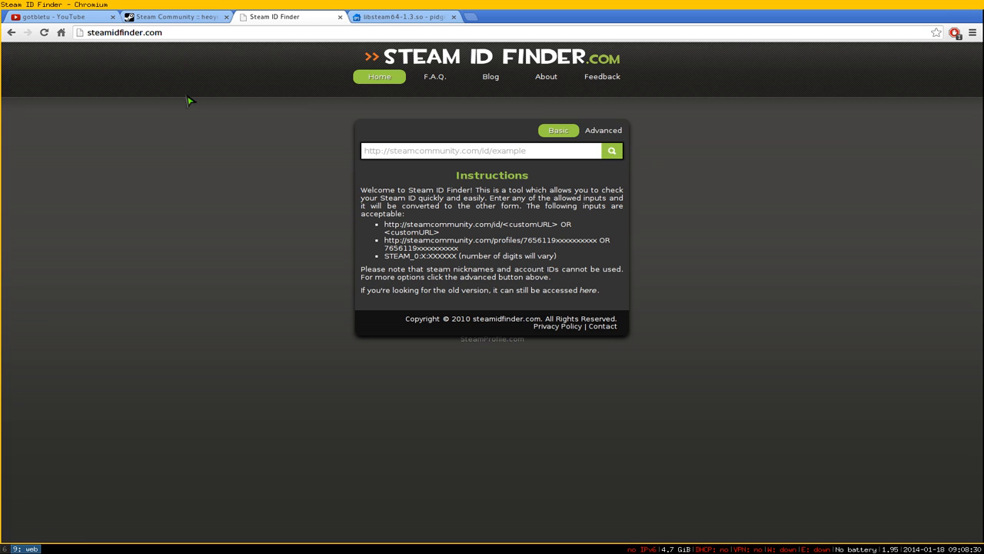
{"action": "left_click", "coordinate": [172, 17]}
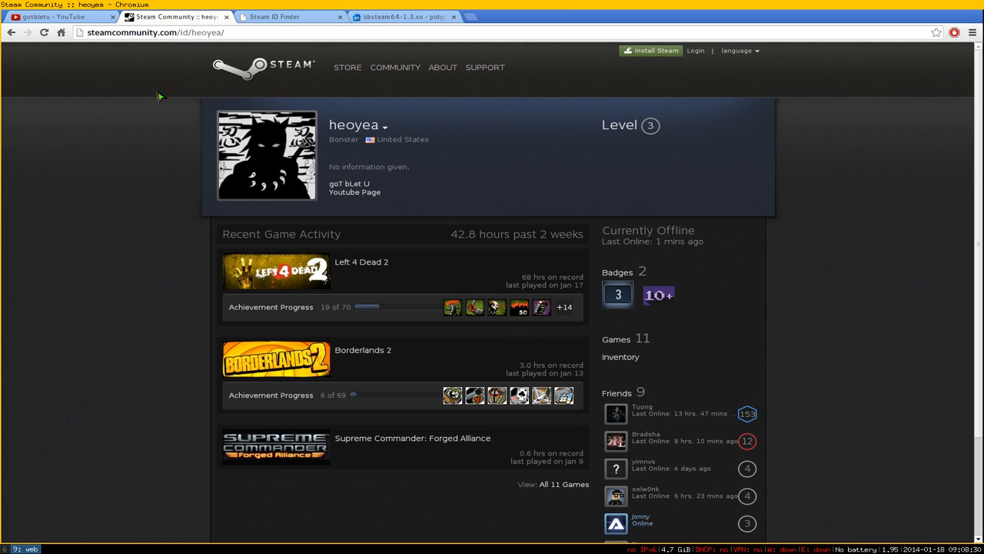
{"action": "mouse_move", "coordinate": [141, 121]}
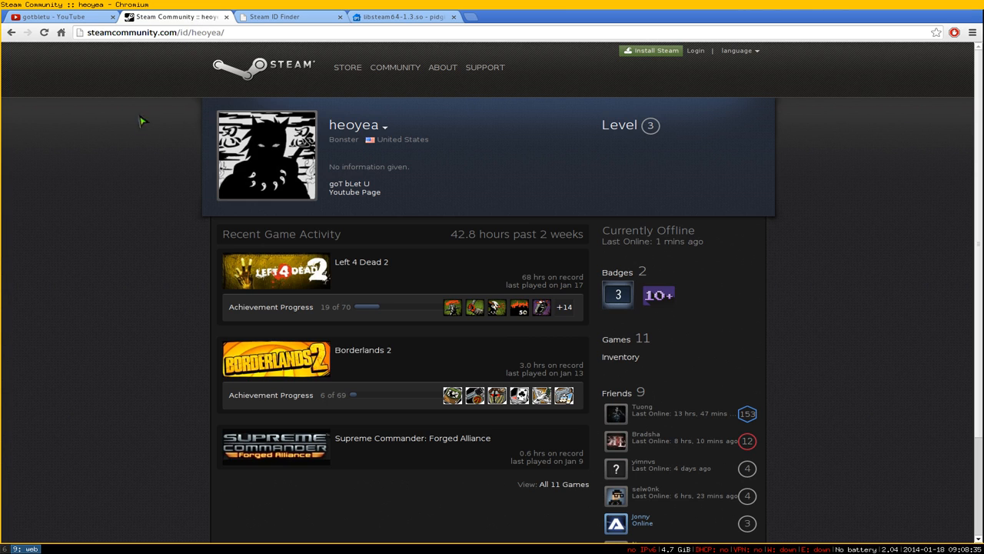
{"action": "left_click", "coordinate": [154, 33]}
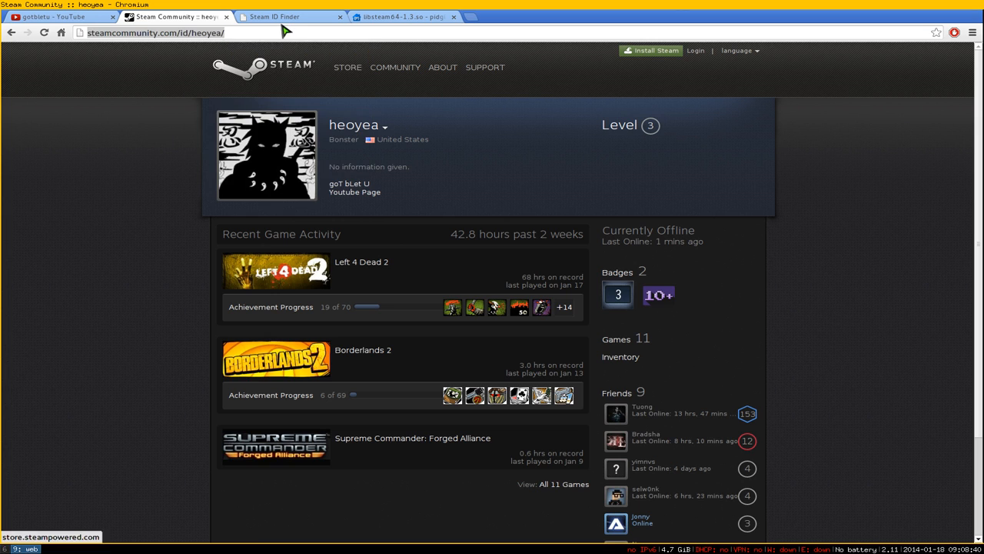
{"action": "mouse_move", "coordinate": [121, 169]}
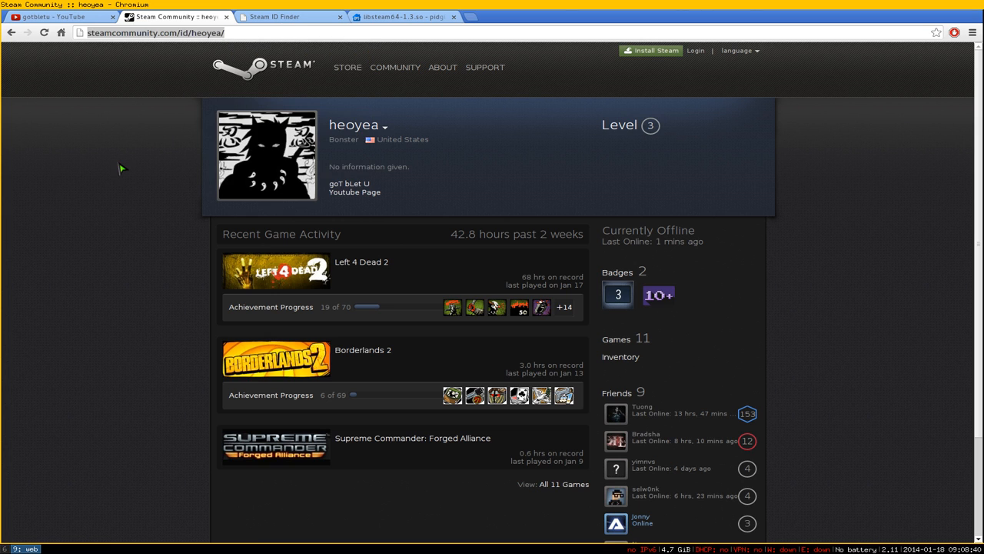
{"action": "left_click", "coordinate": [274, 16]}
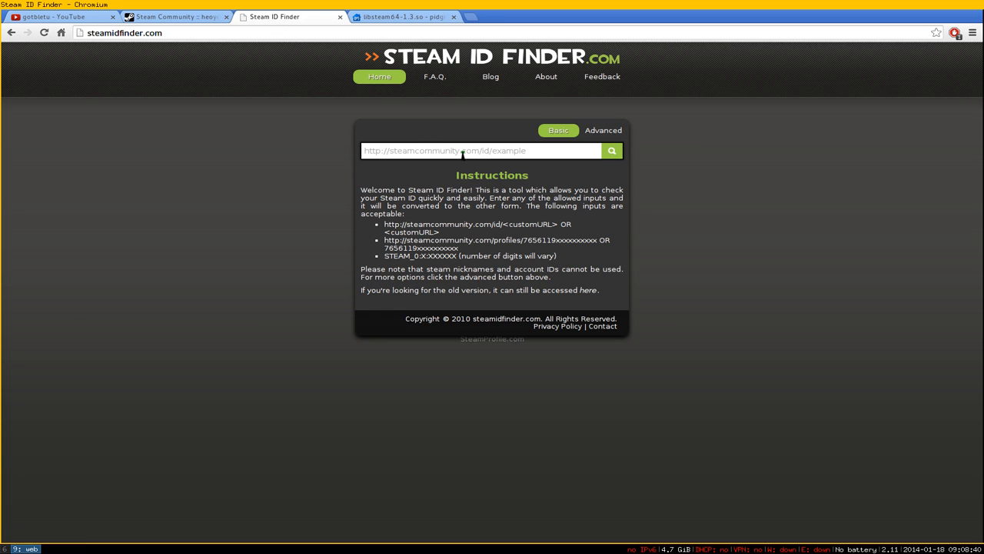
{"action": "type", "text": "http://steamcommunity.com/id/heoyea/"}
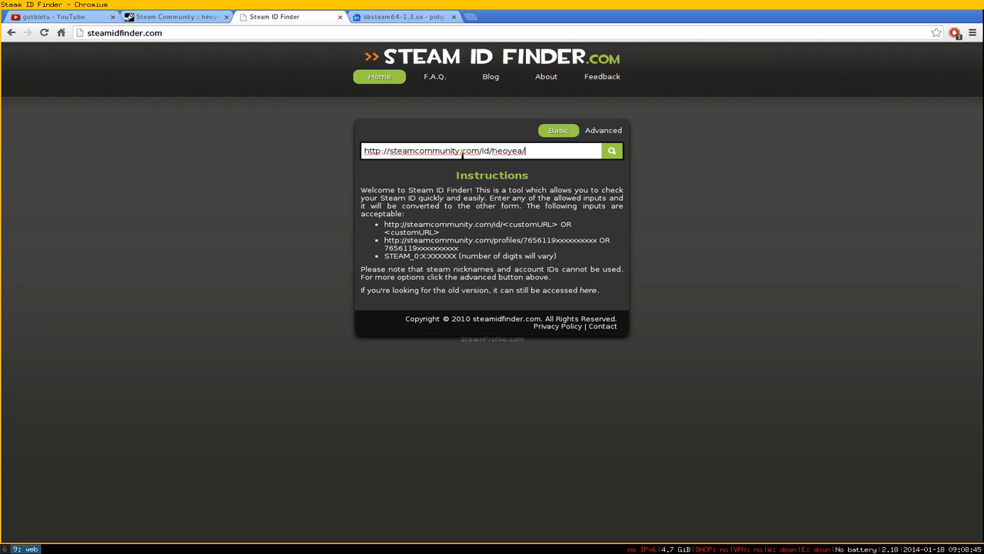
{"action": "left_click", "coordinate": [613, 151]}
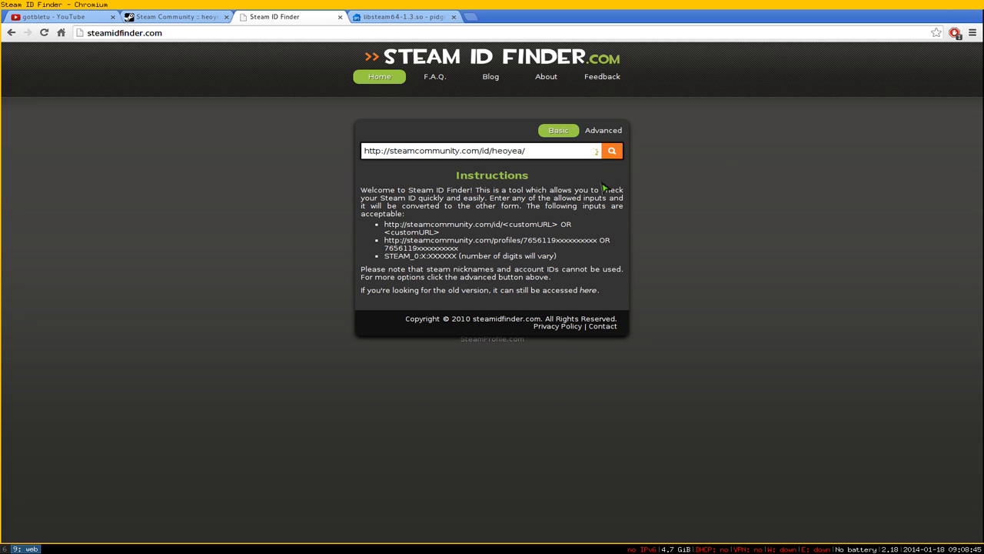
{"action": "left_click", "coordinate": [612, 151]}
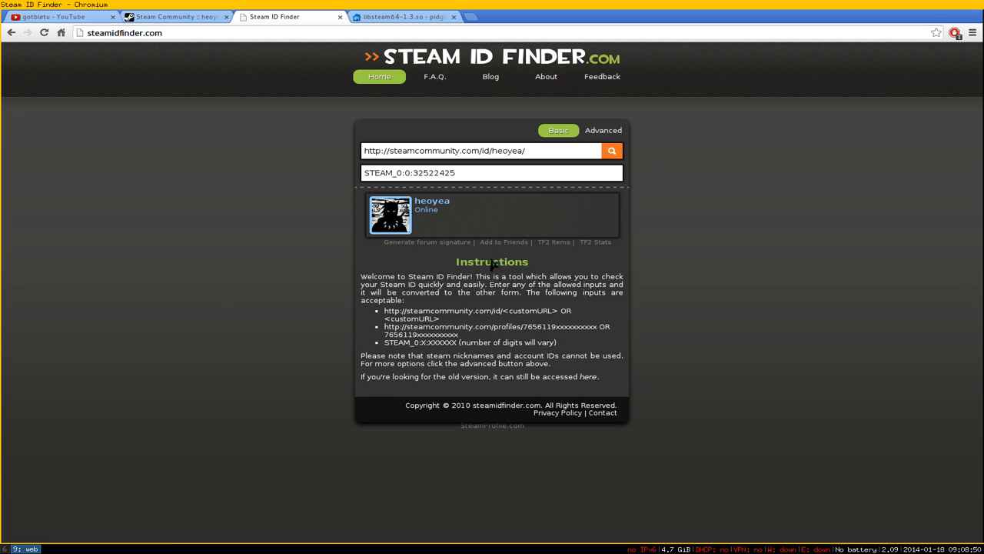
{"action": "mouse_move", "coordinate": [597, 242]}
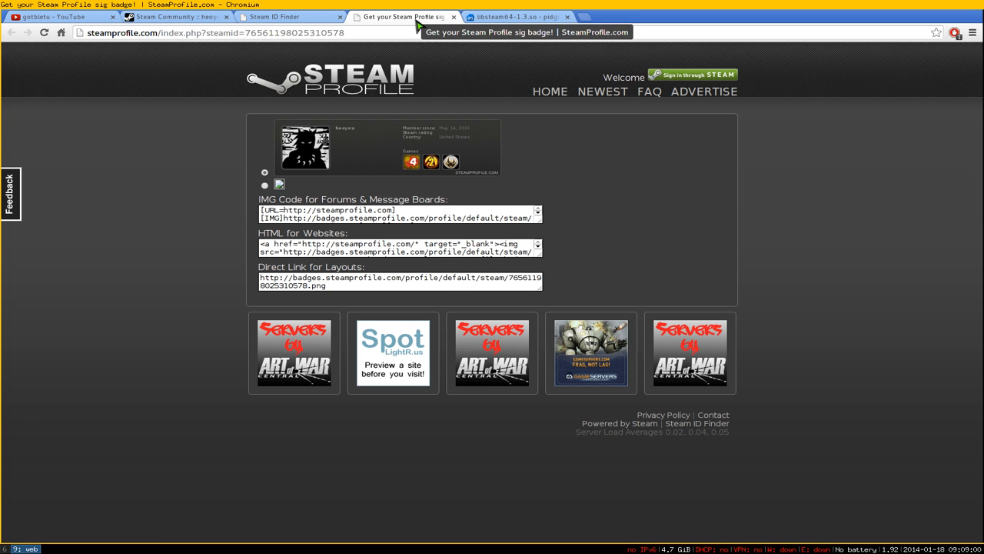
Step: Copy the numeric Steam ID from the SteamProfile.com page address
{"action": "double_click", "coordinate": [295, 32]}
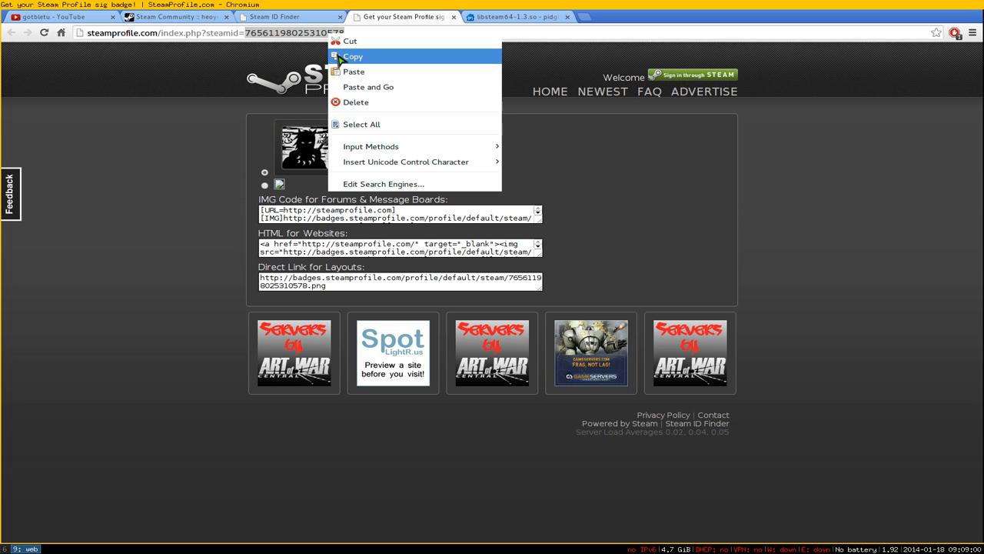
{"action": "left_click", "coordinate": [352, 55]}
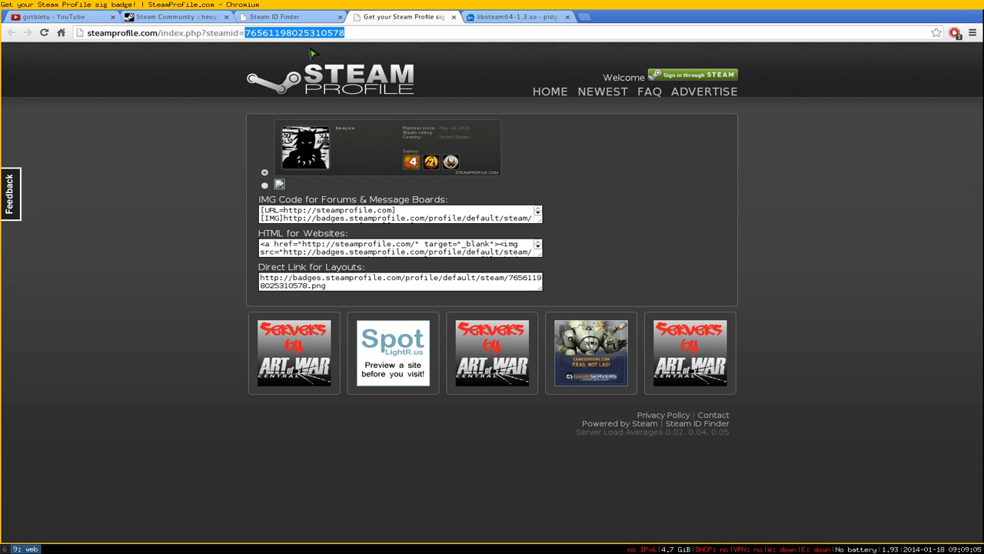
{"action": "mouse_move", "coordinate": [163, 135]}
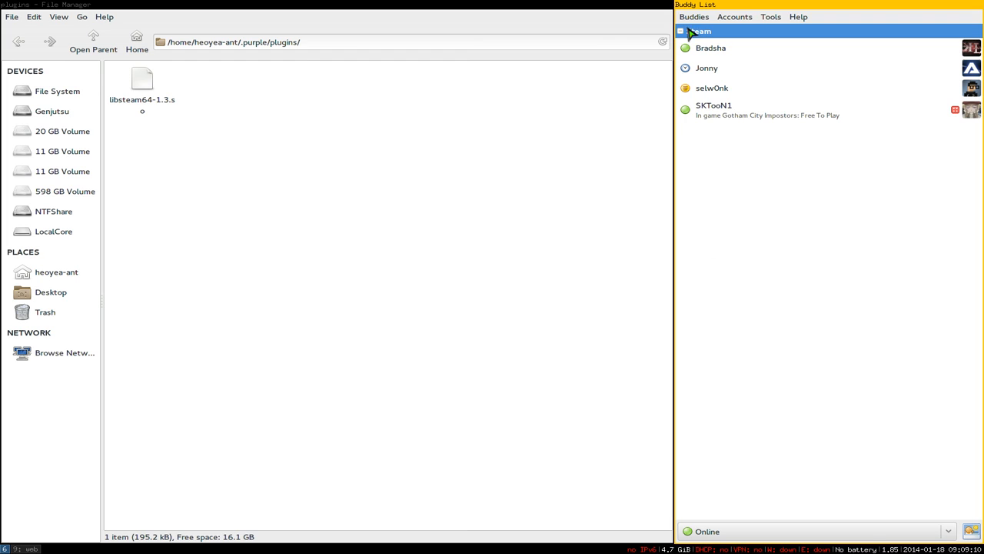
{"action": "left_click", "coordinate": [692, 15]}
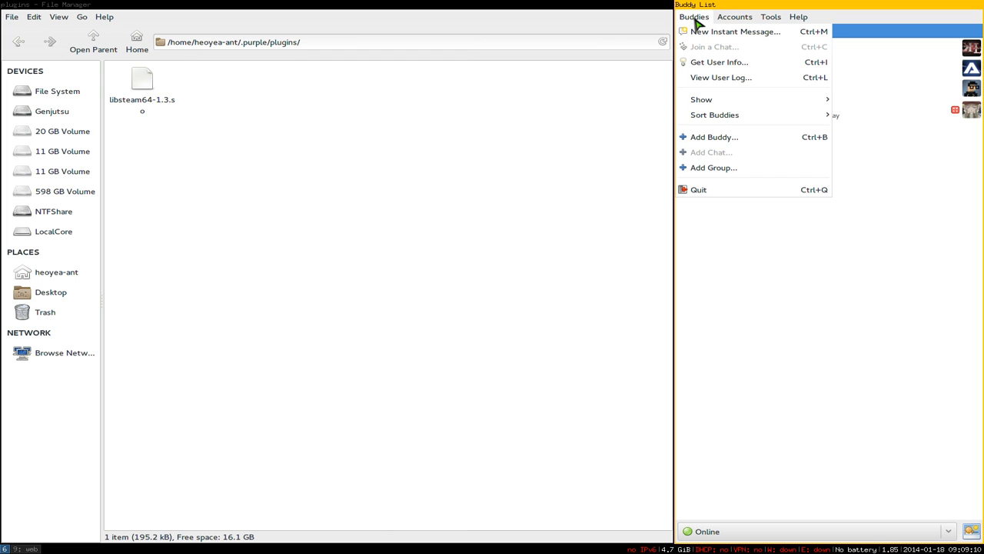
{"action": "left_click", "coordinate": [713, 137]}
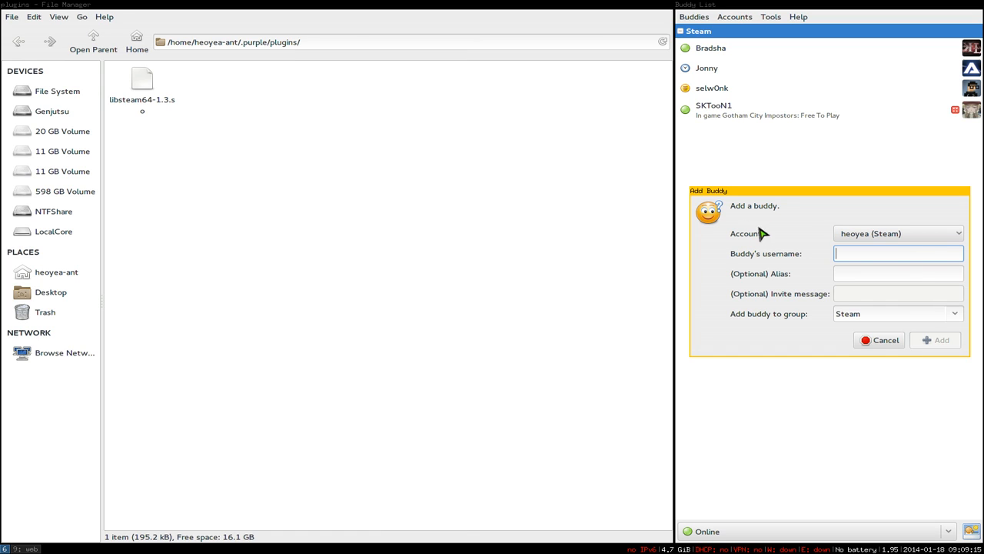
{"action": "mouse_move", "coordinate": [917, 249]}
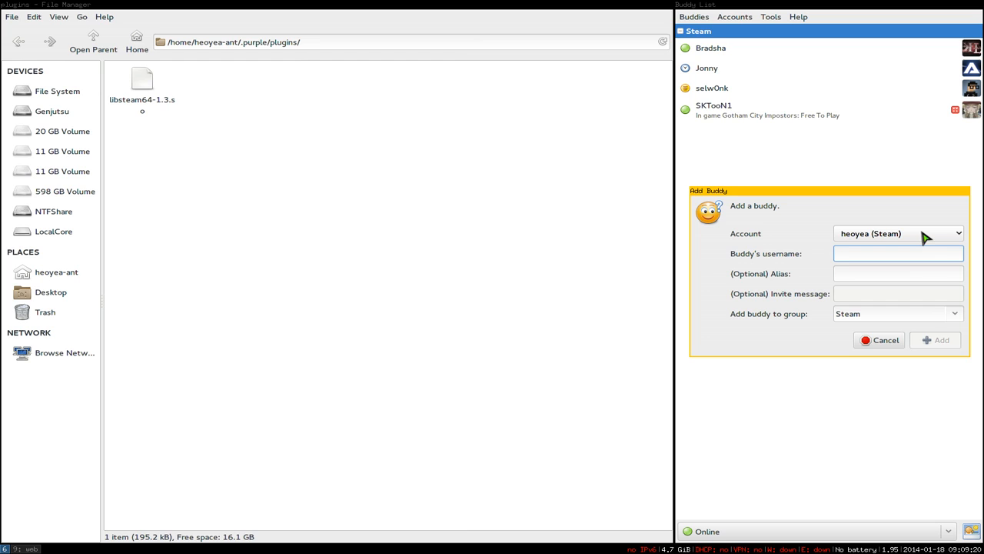
{"action": "left_click", "coordinate": [898, 234]}
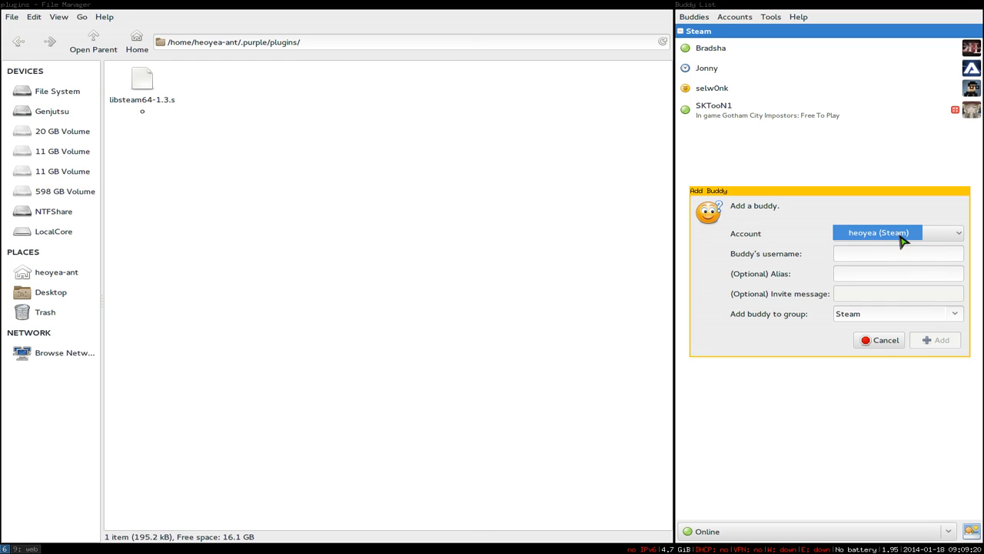
{"action": "left_click", "coordinate": [898, 252]}
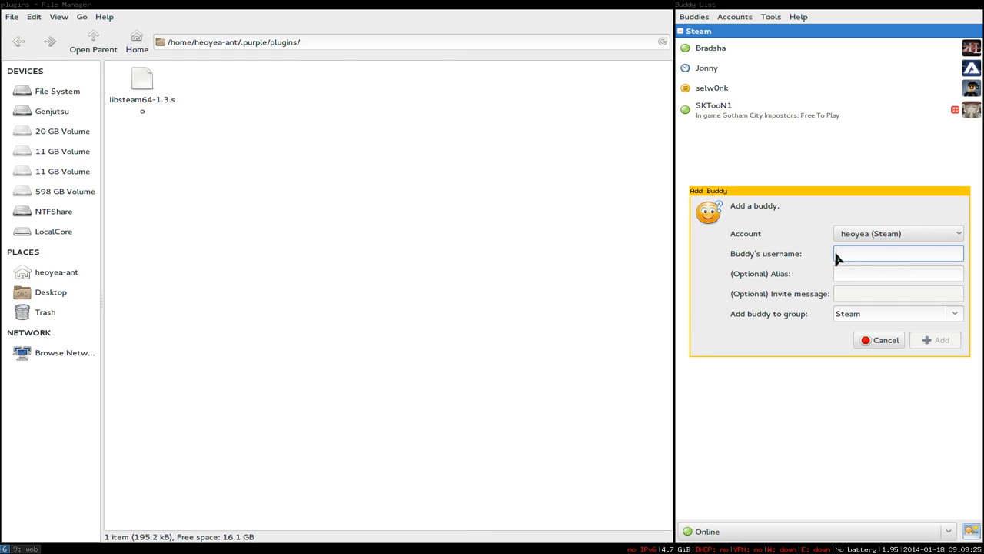
{"action": "type", "text": "76561198025310578"}
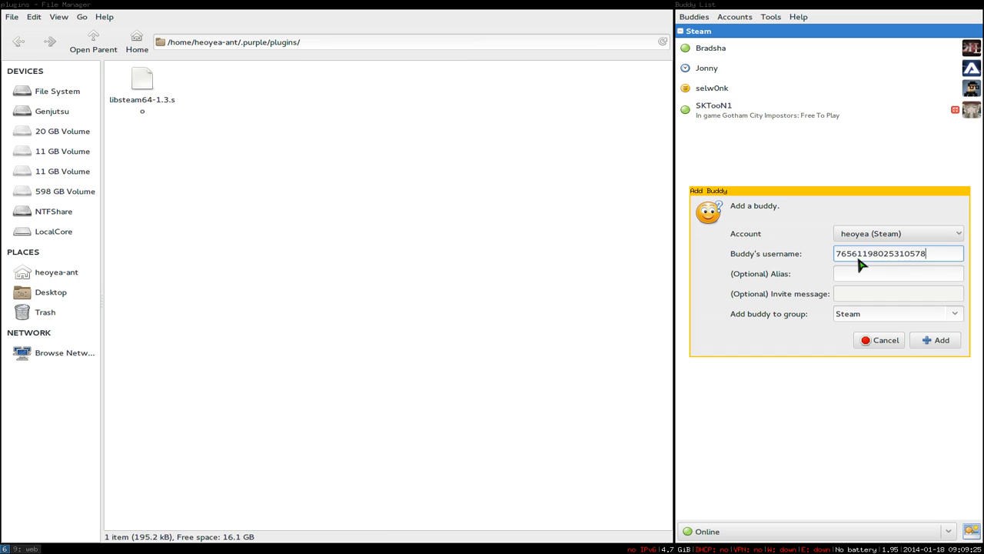
{"action": "mouse_move", "coordinate": [914, 319]}
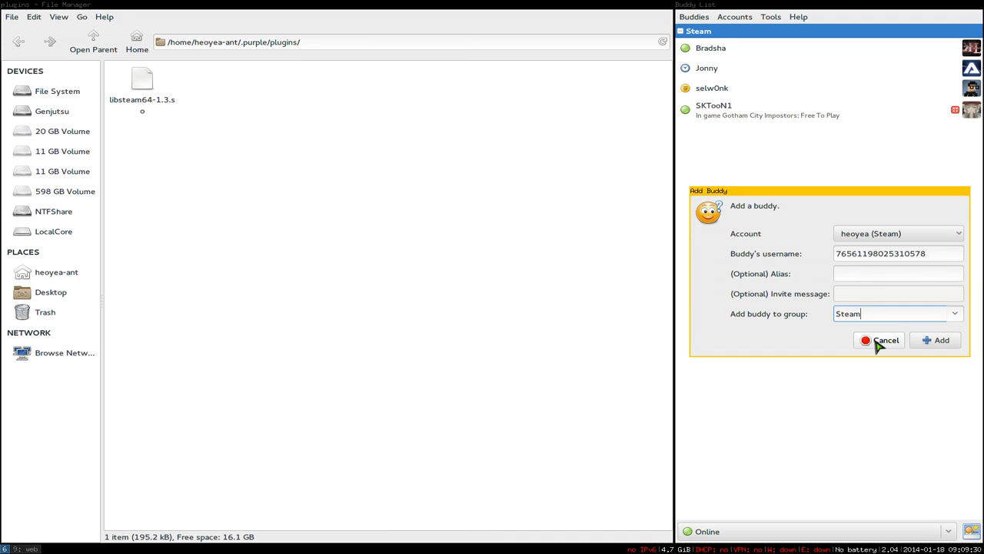
{"action": "left_click", "coordinate": [886, 340]}
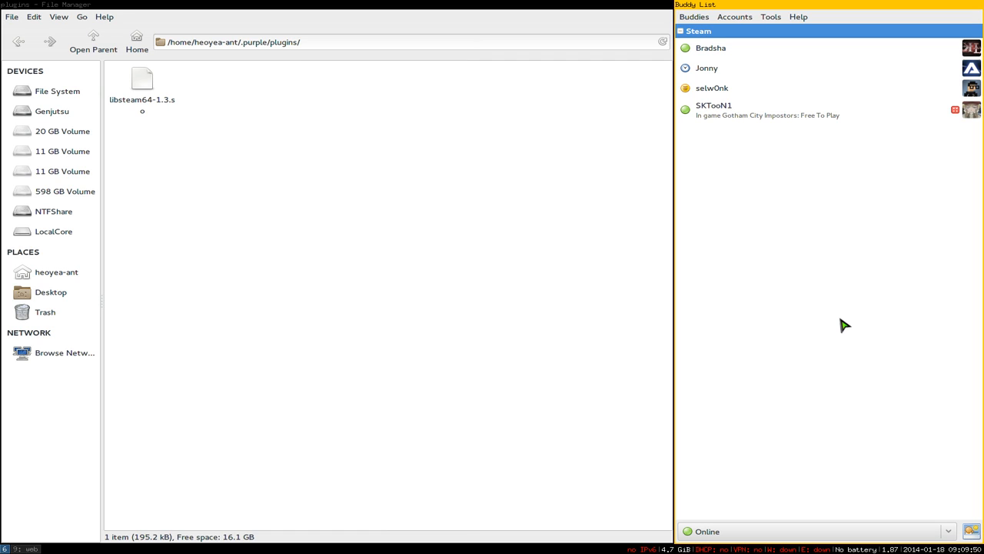
{"action": "mouse_move", "coordinate": [841, 163]}
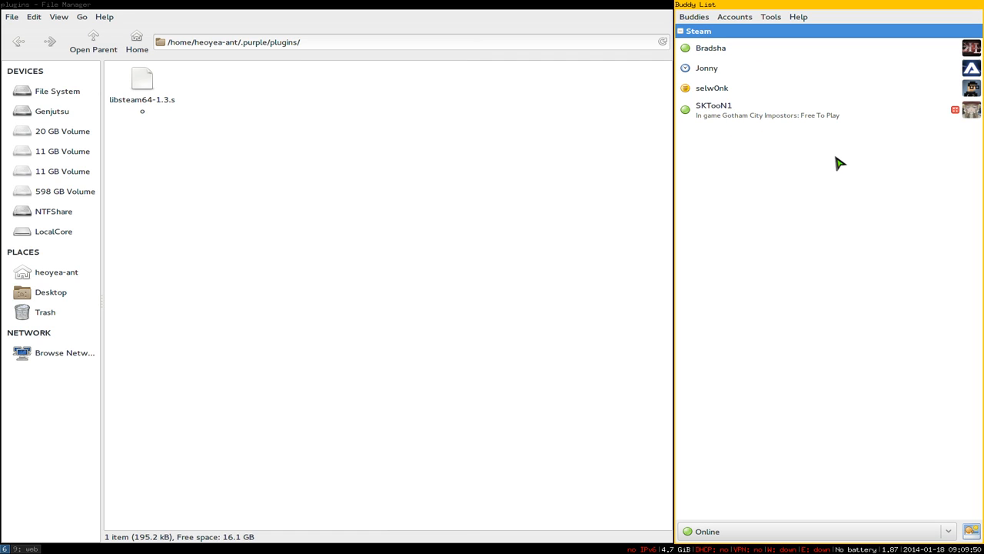
{"action": "mouse_move", "coordinate": [745, 117]}
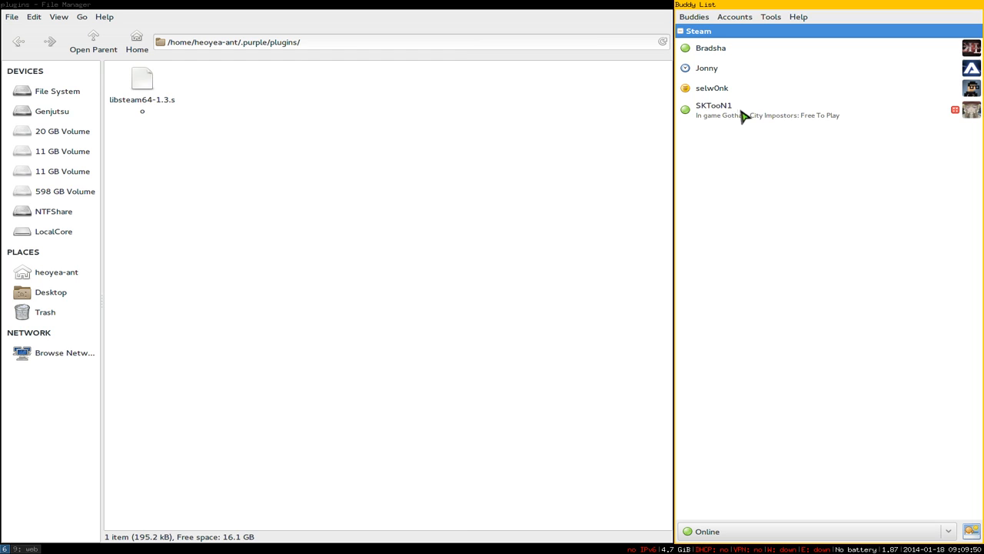
{"action": "double_click", "coordinate": [713, 111]}
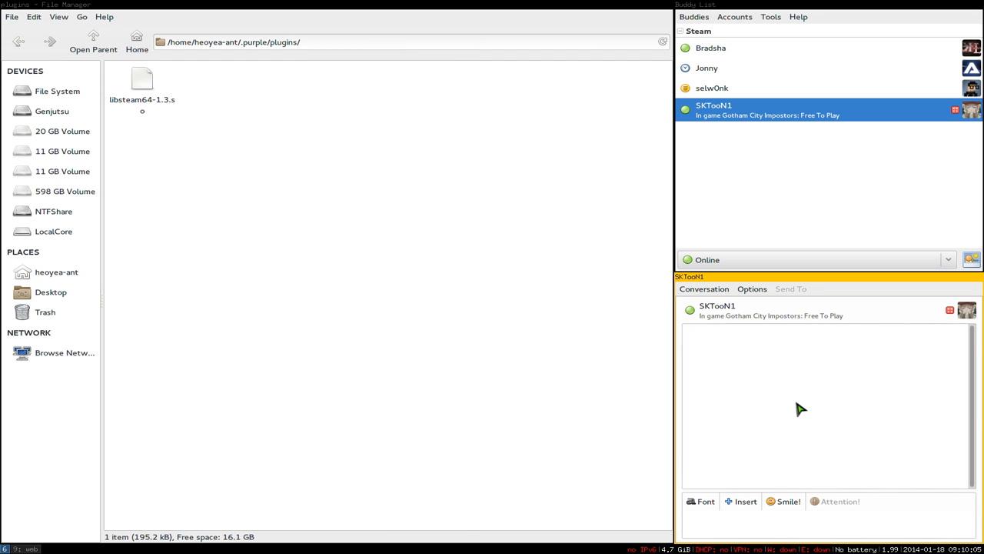
{"action": "mouse_move", "coordinate": [695, 388]}
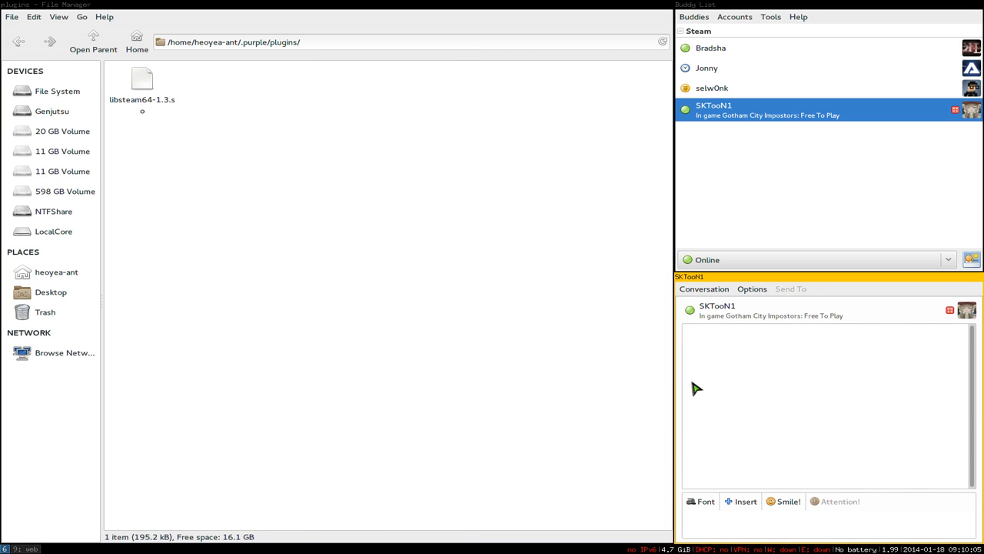